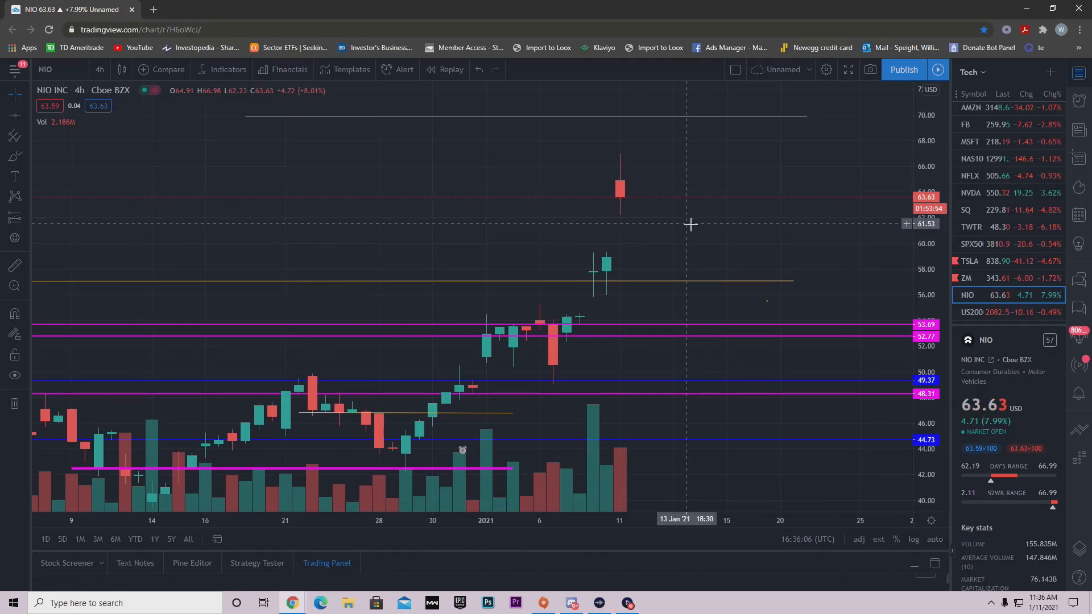
mouse_move(659, 225)
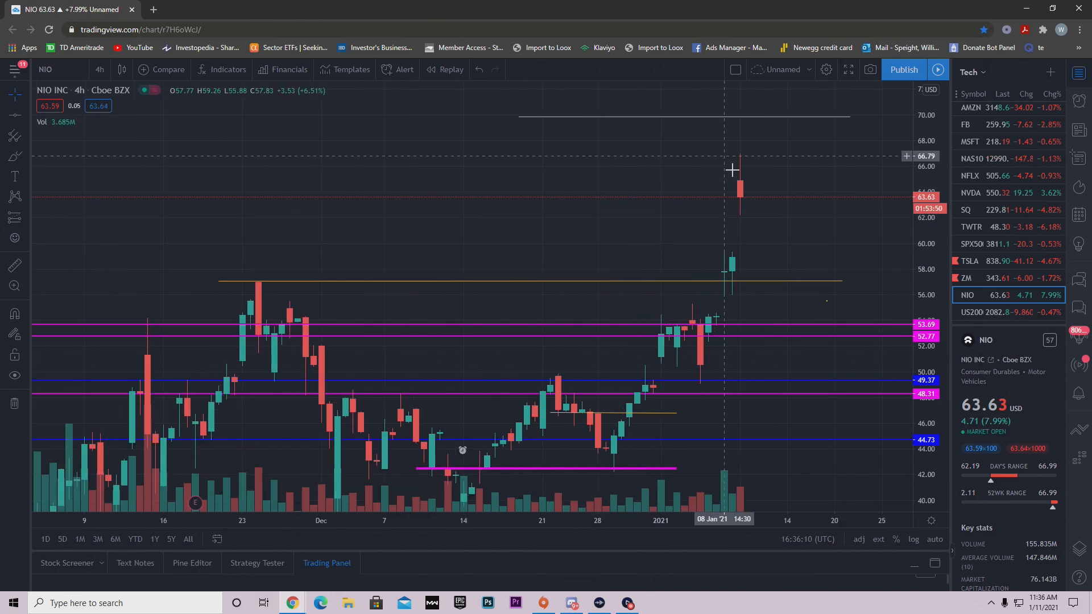
mouse_move(790, 225)
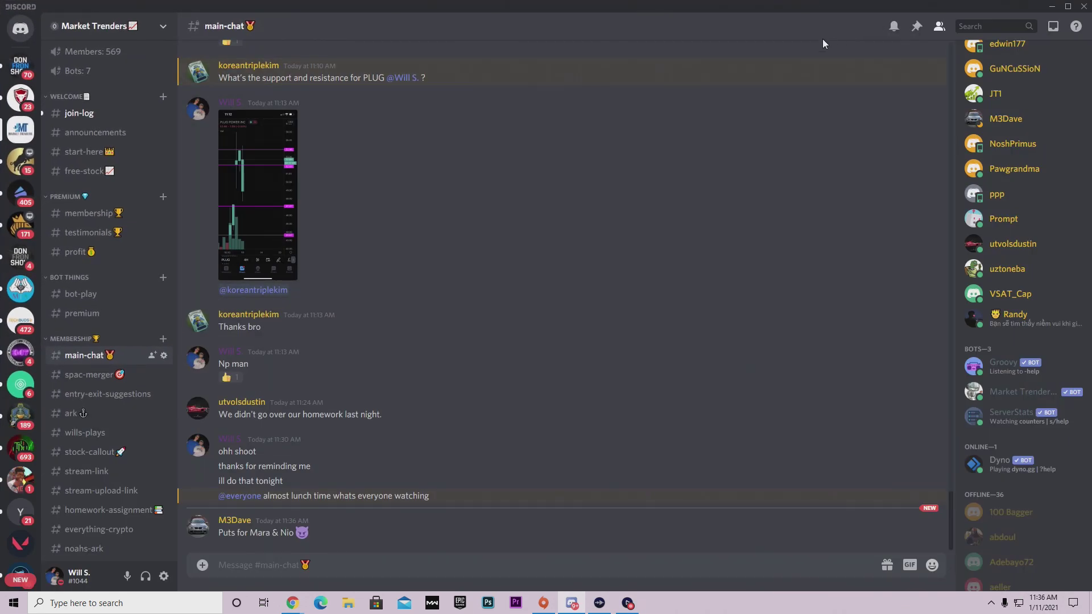
- Switch Discord from main-chat to the #market-talk channel of the Market Trenders server
scroll("down", 3)
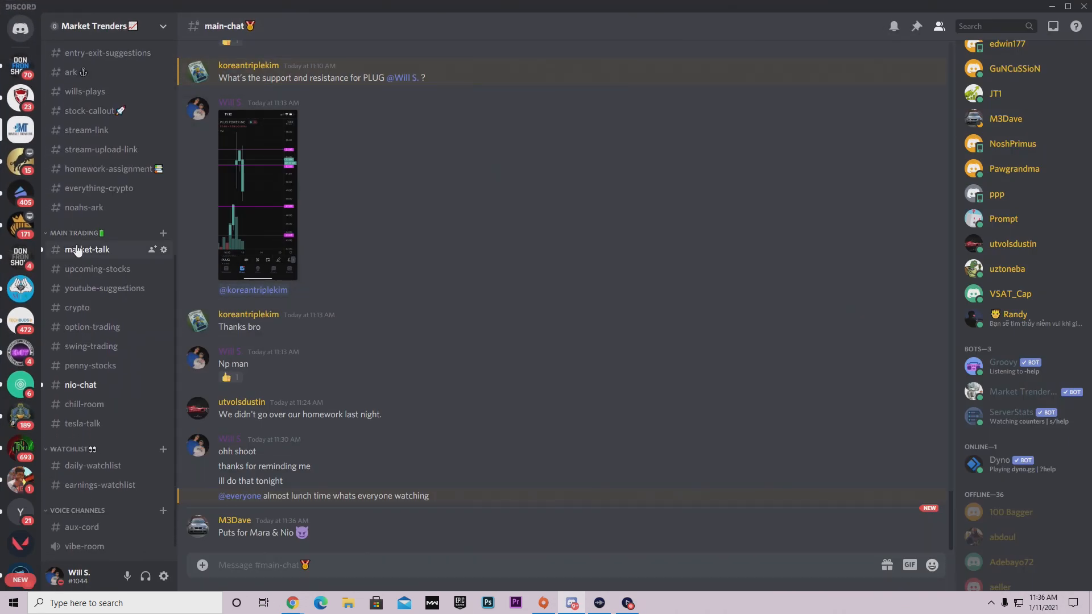
left_click(87, 249)
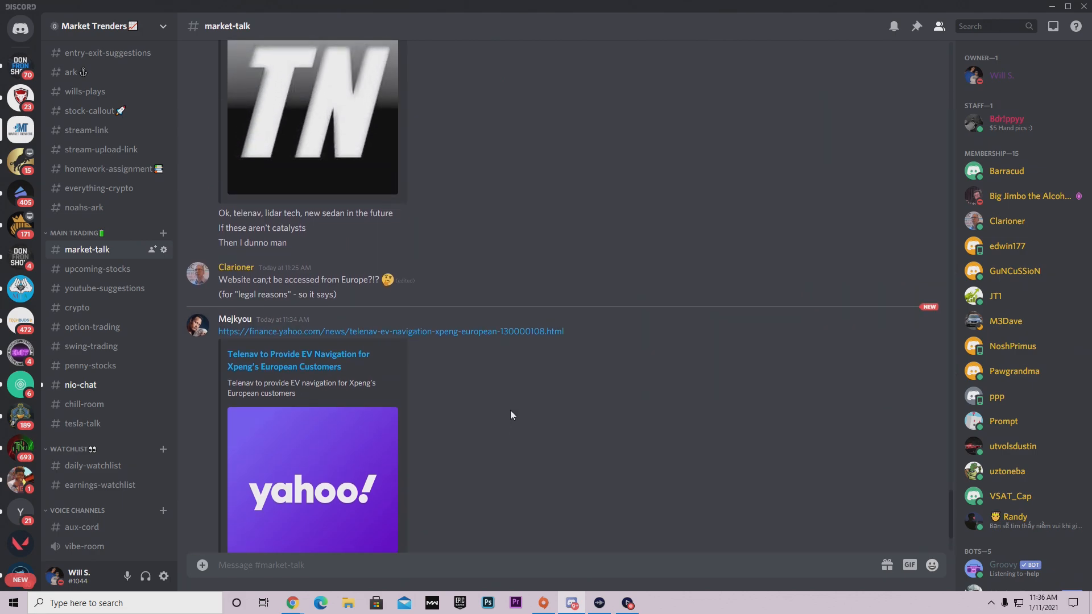
scroll("up", 3)
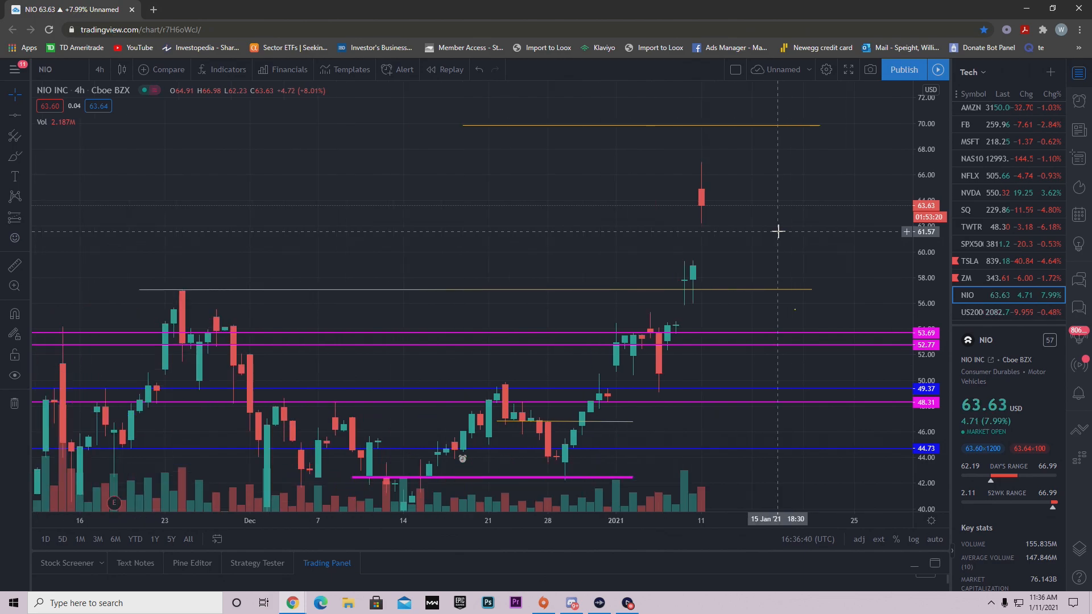
mouse_move(750, 229)
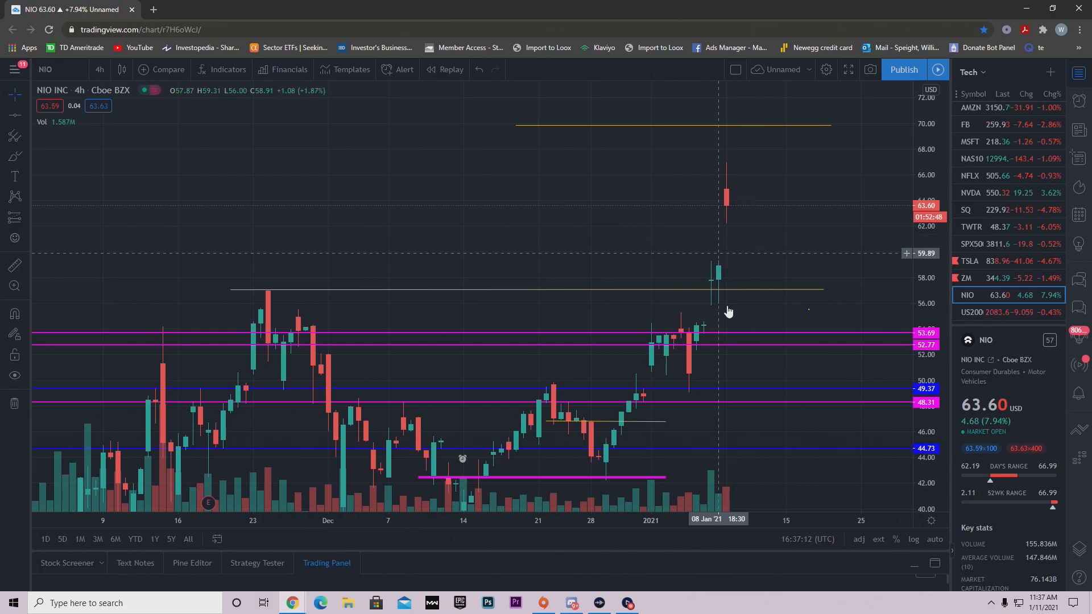
mouse_move(728, 161)
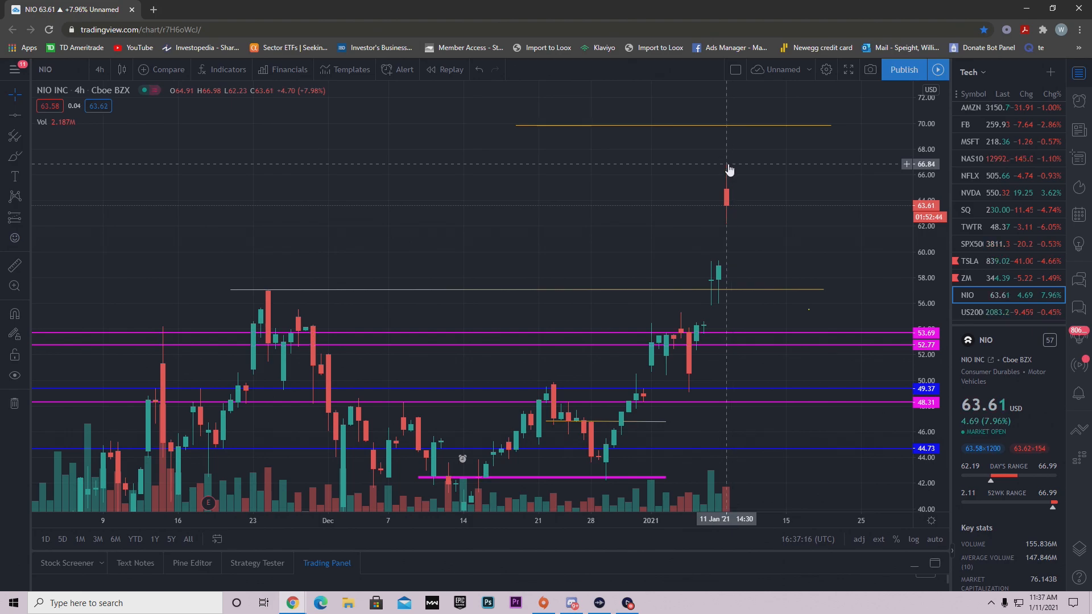
mouse_move(821, 303)
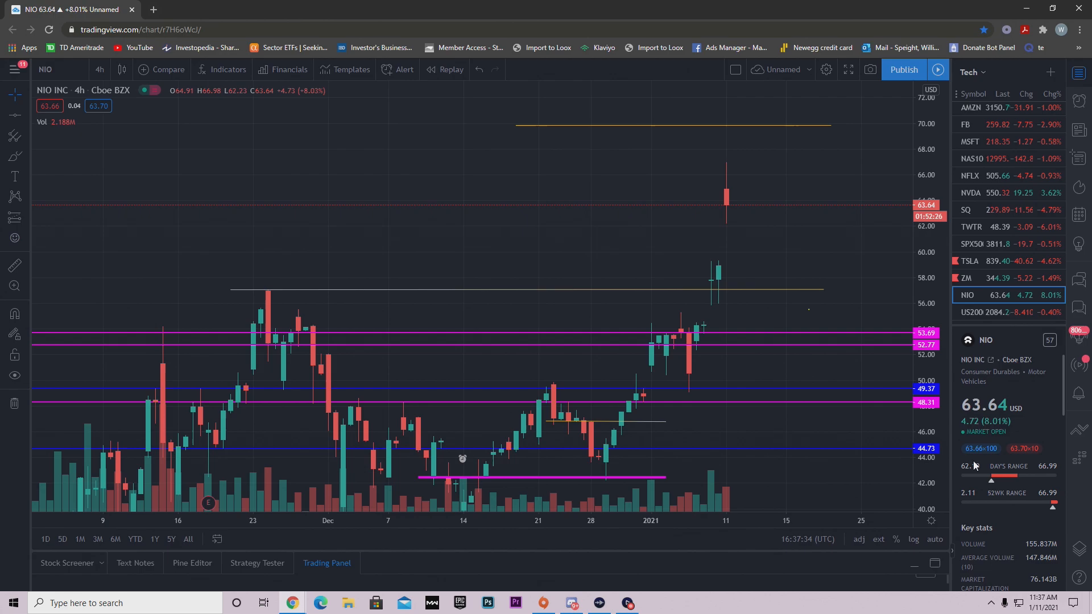
mouse_move(803, 160)
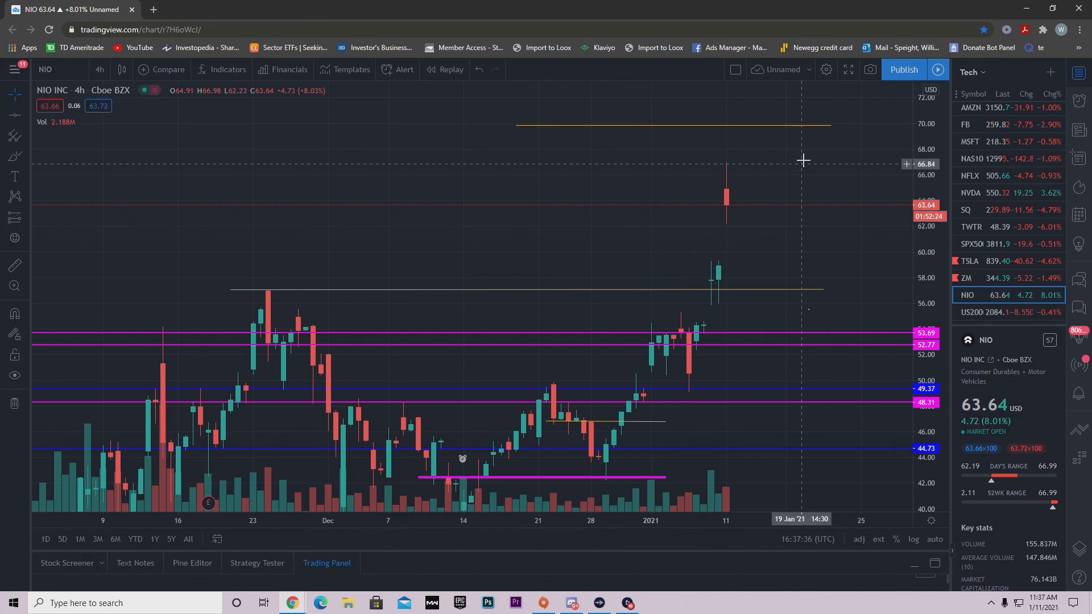
mouse_move(781, 571)
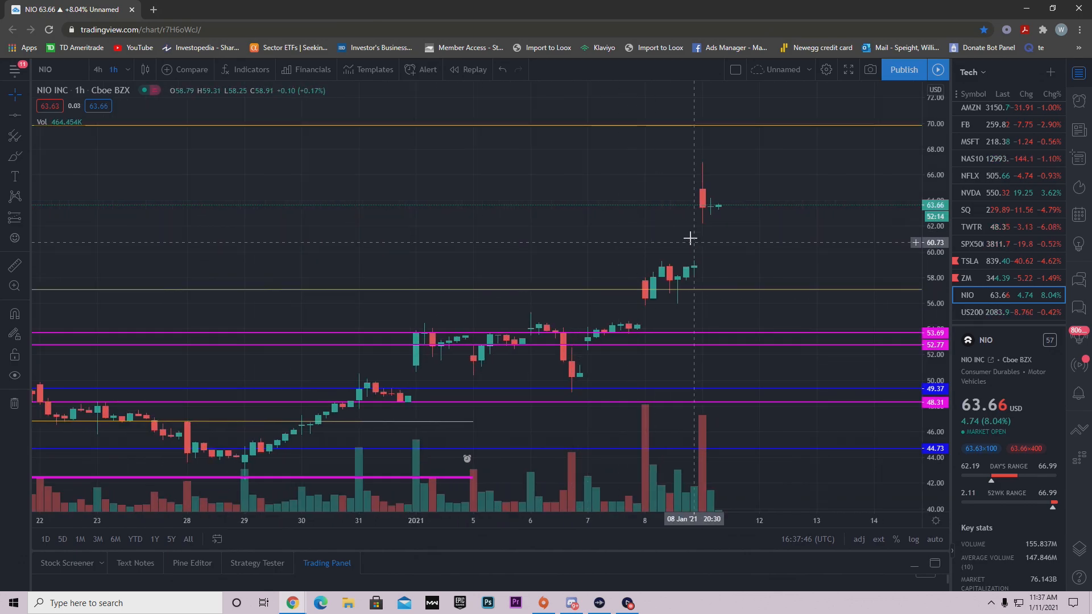
mouse_move(693, 209)
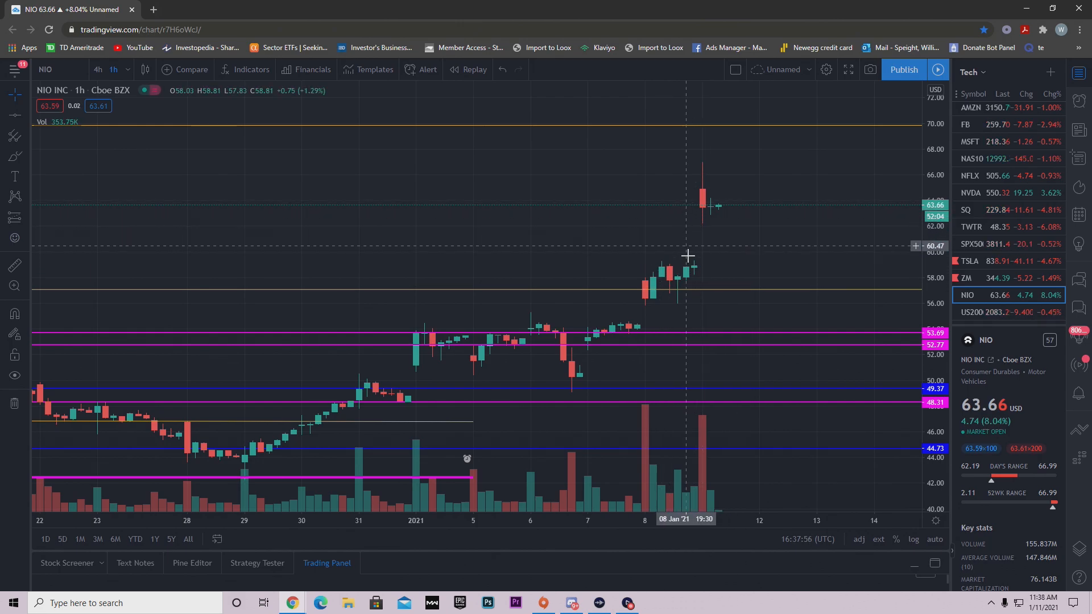
mouse_move(727, 162)
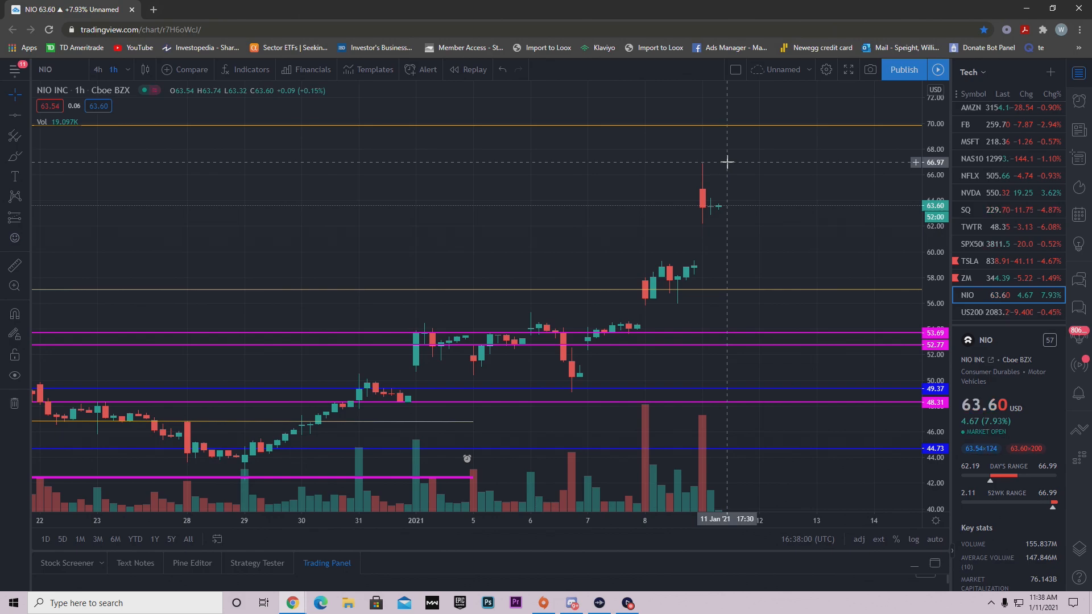
mouse_move(738, 232)
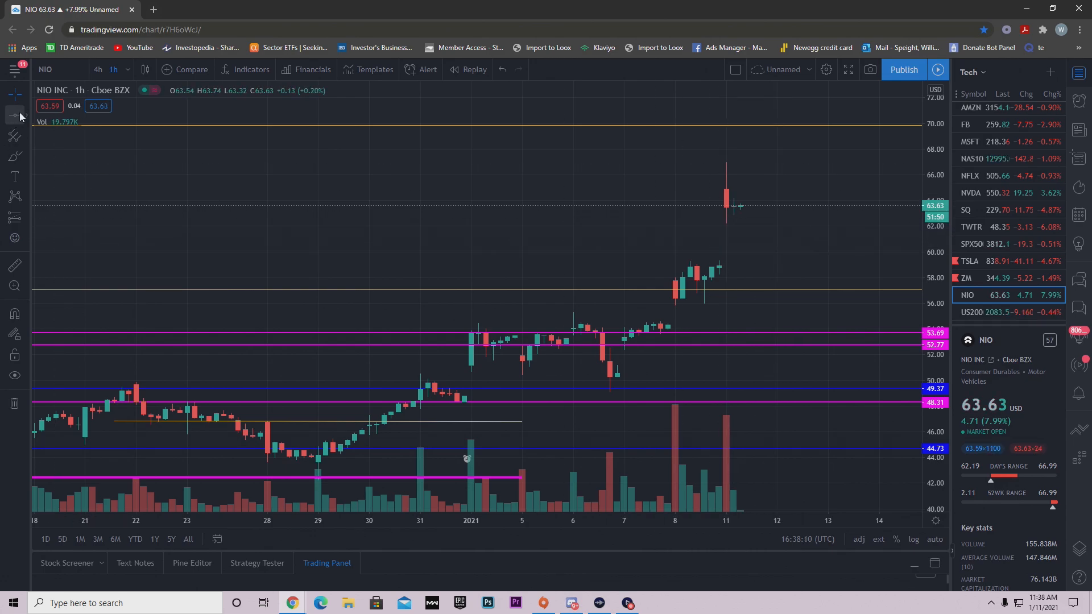
- Select the Trend Line tool to draw a horizontal segment near 63.43
left_click(14, 114)
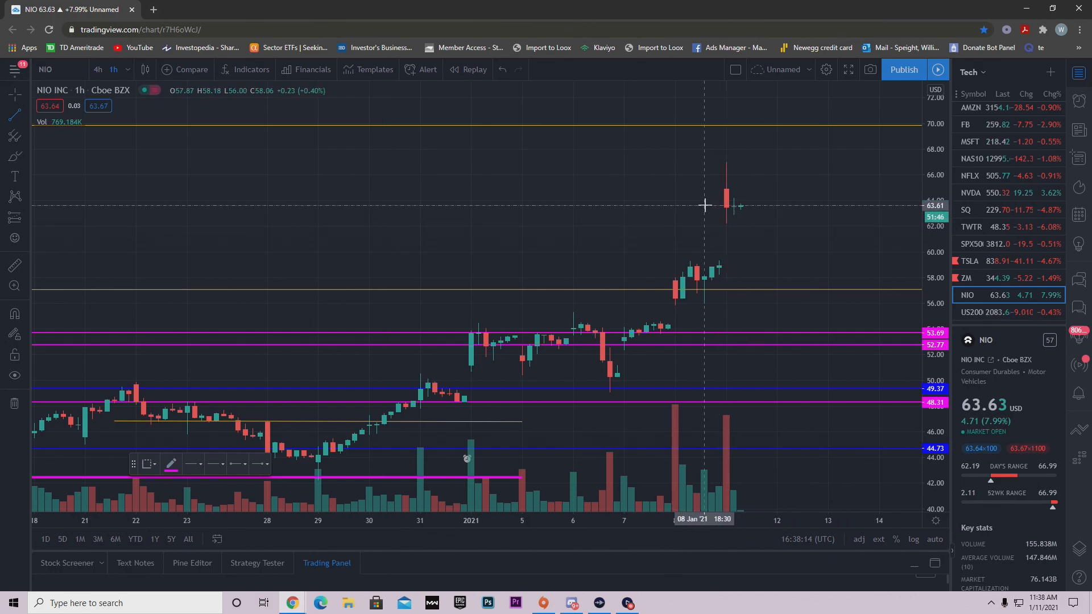
mouse_move(814, 207)
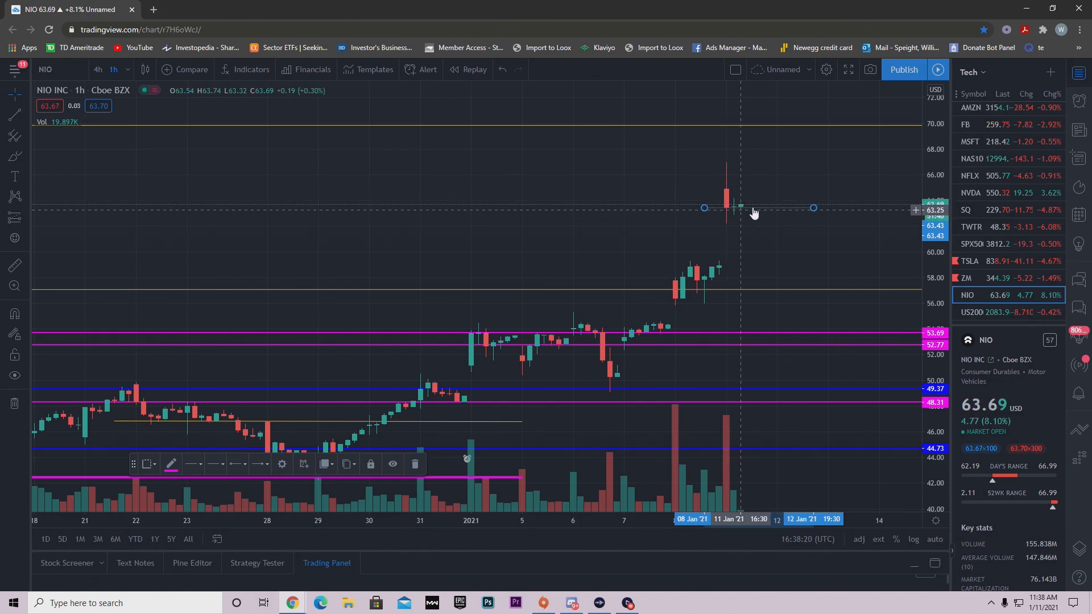
mouse_move(780, 244)
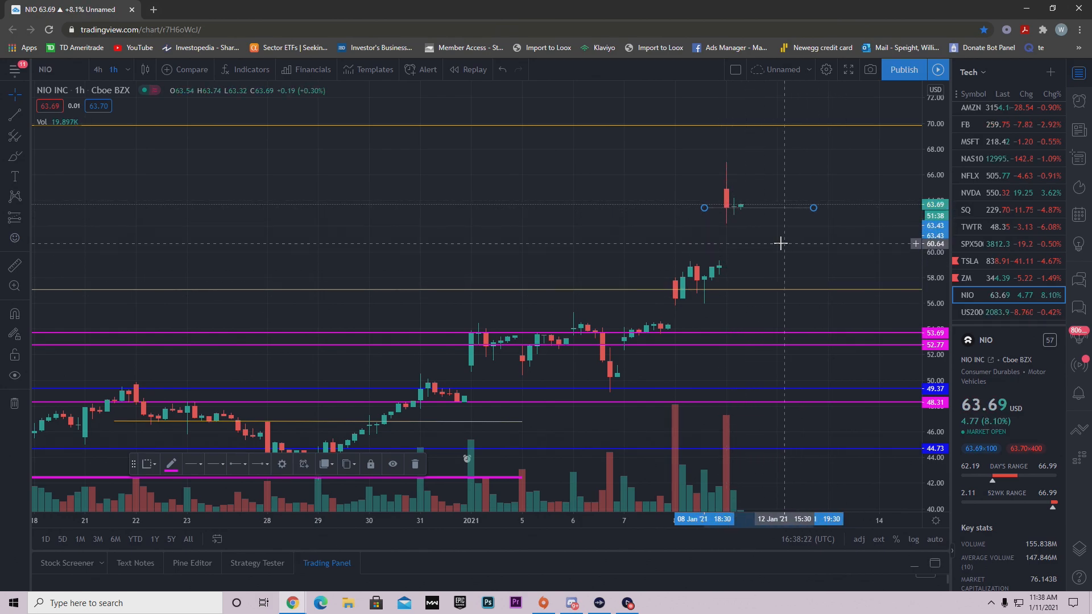
mouse_move(796, 299)
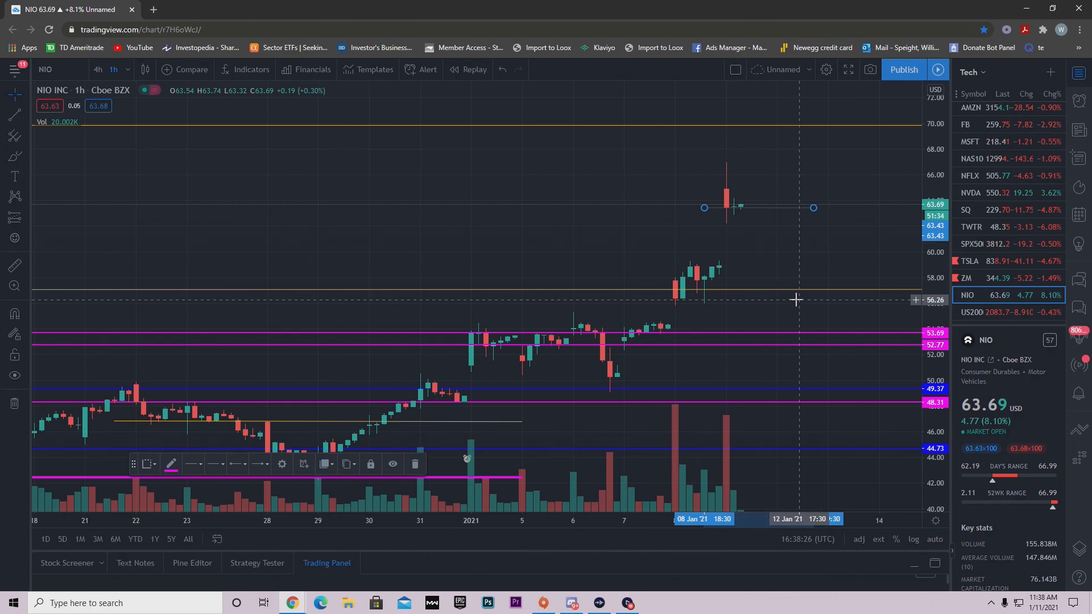
mouse_move(862, 224)
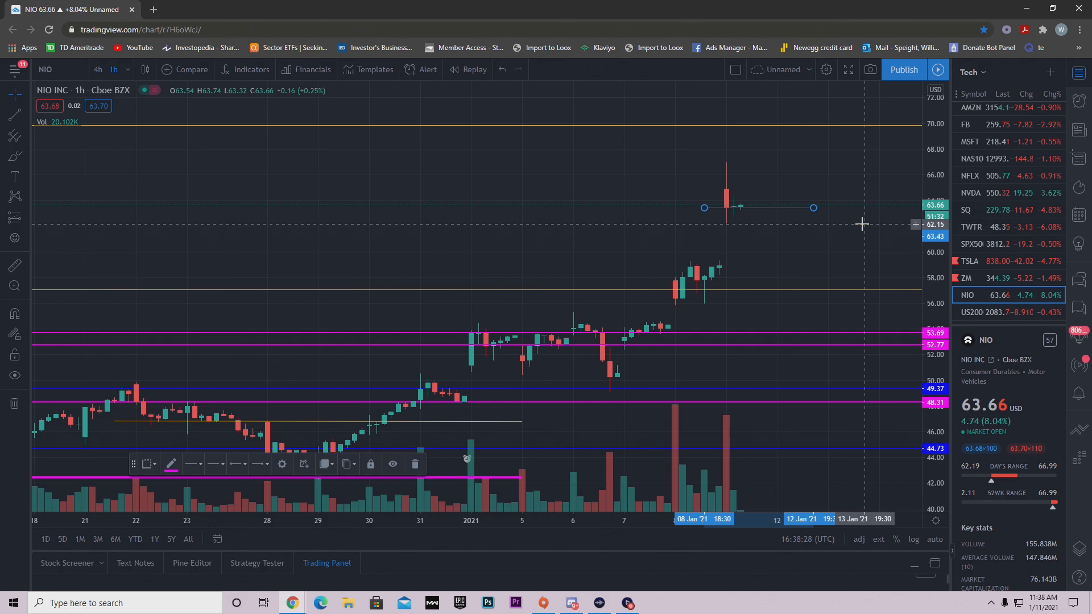
mouse_move(833, 252)
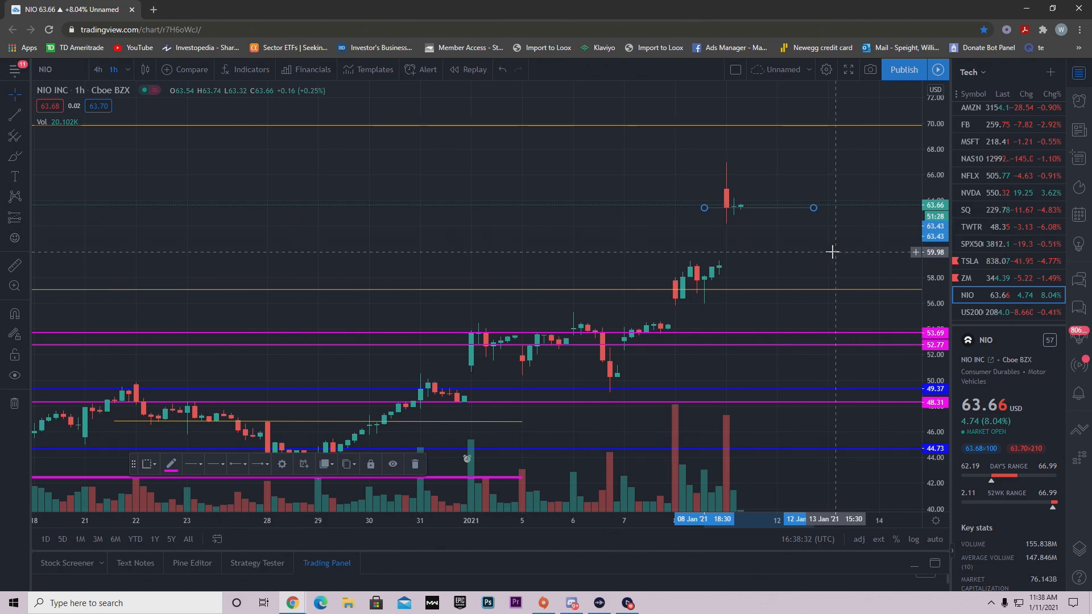
mouse_move(814, 313)
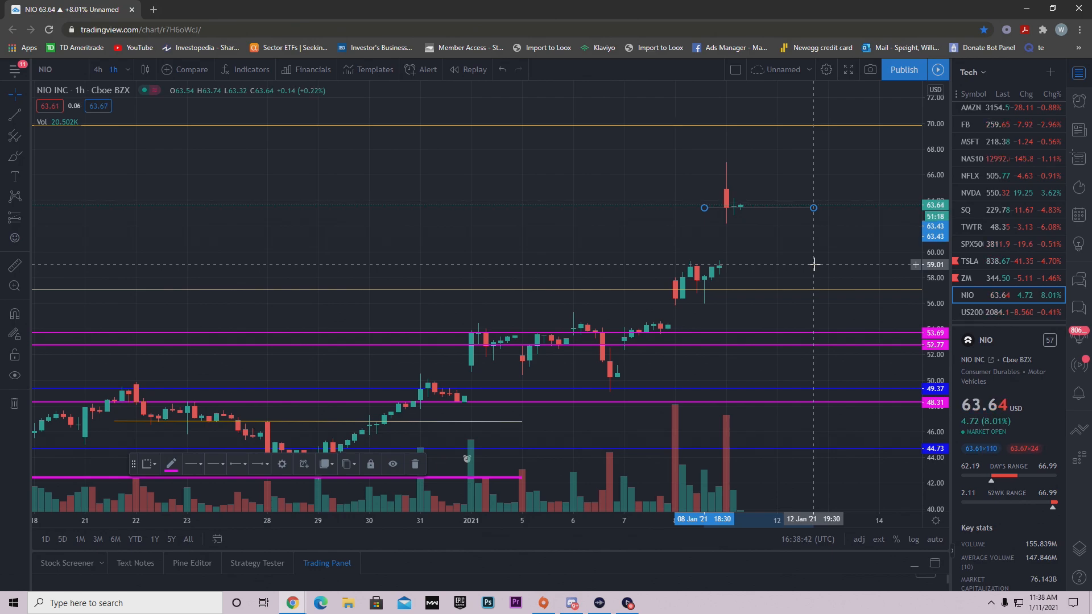
mouse_move(755, 222)
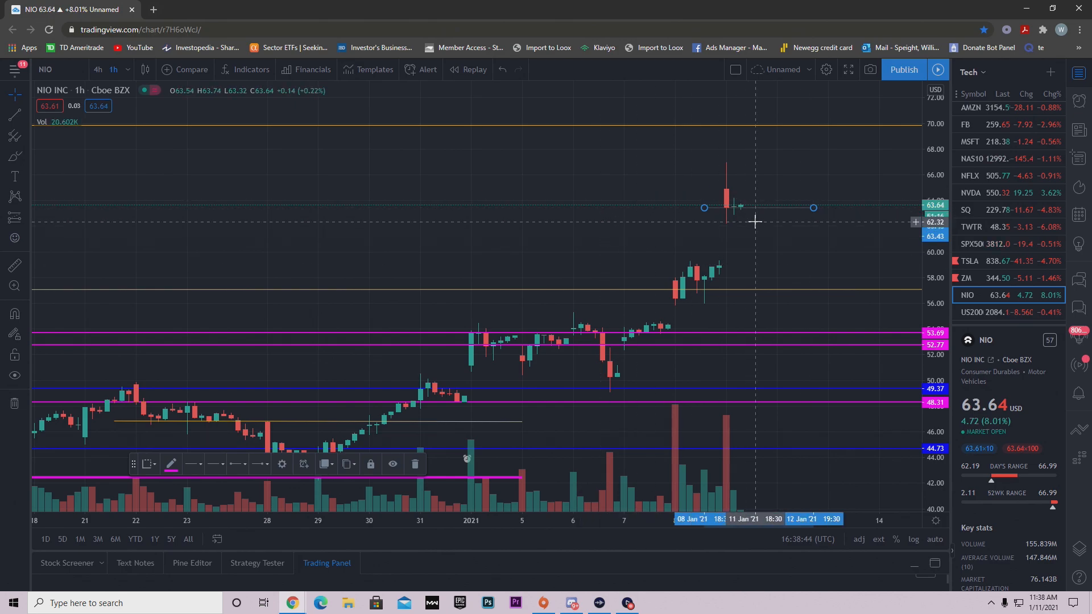
mouse_move(721, 266)
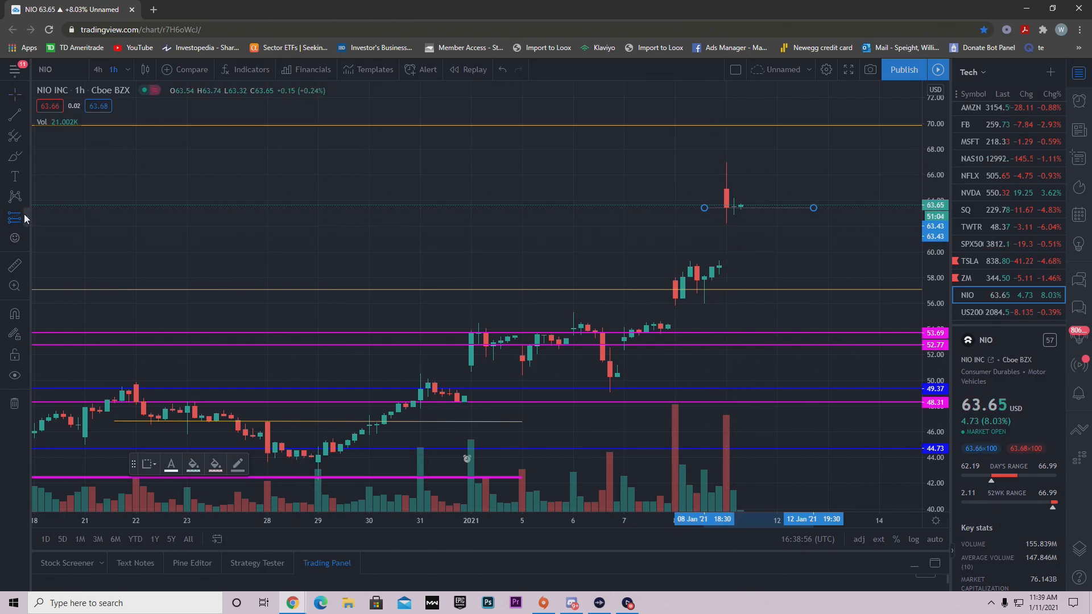
mouse_move(748, 198)
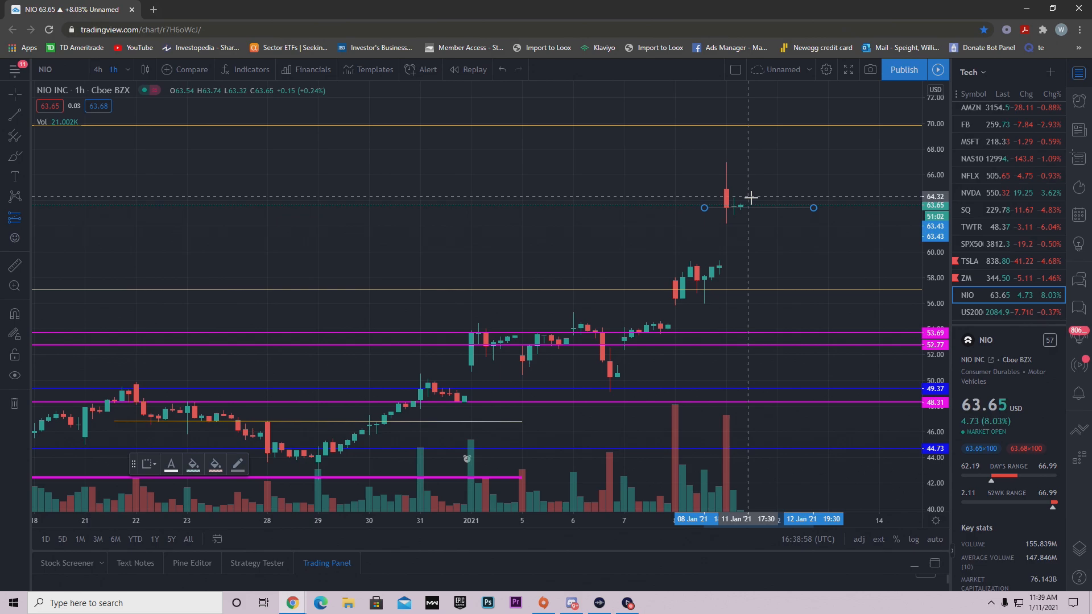
mouse_move(576, 363)
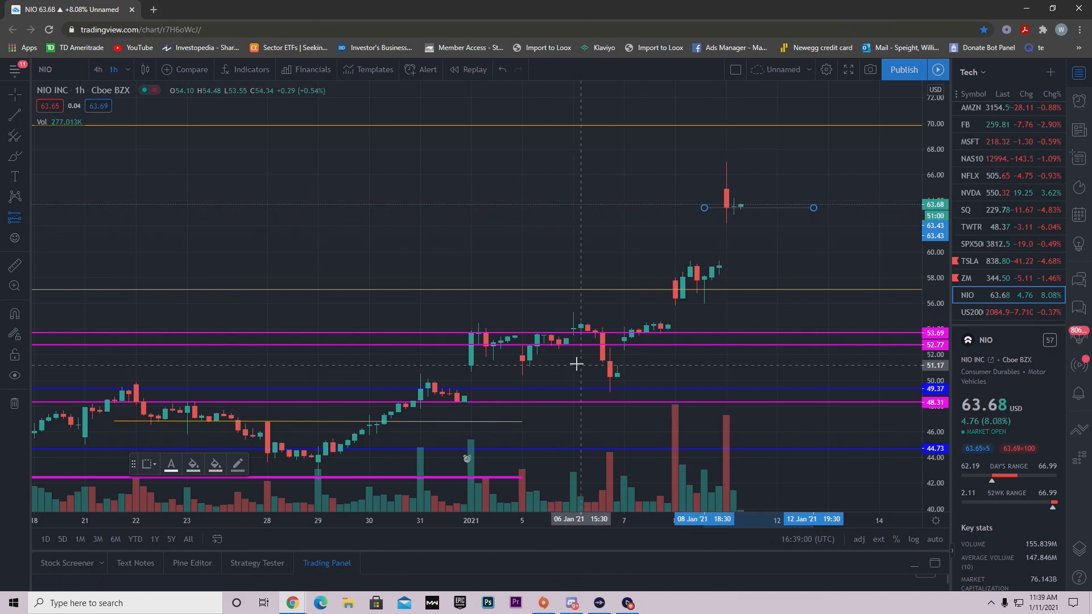
mouse_move(769, 205)
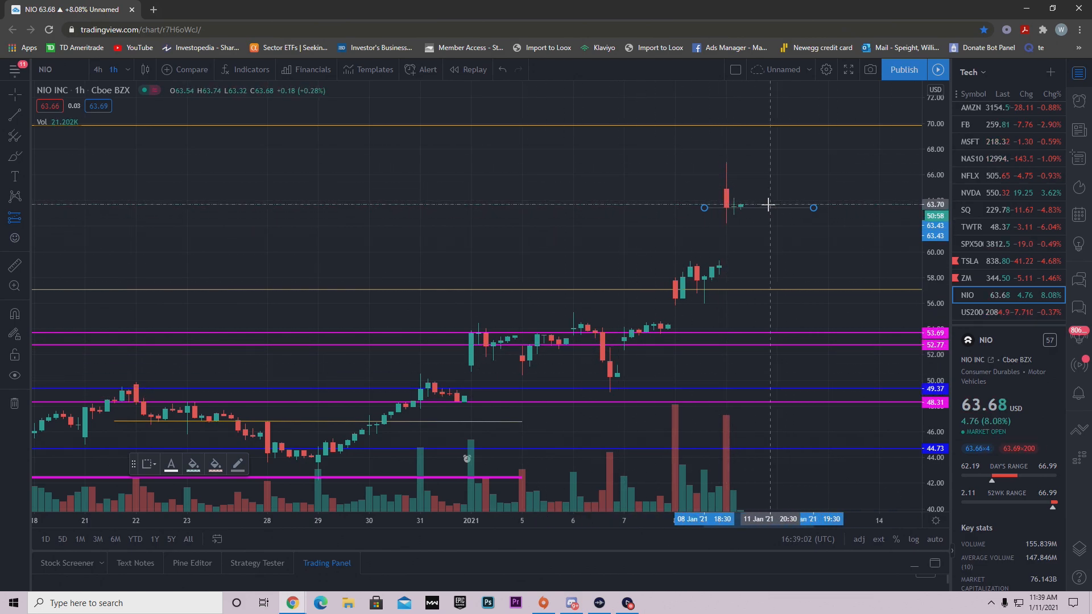
left_click(762, 207)
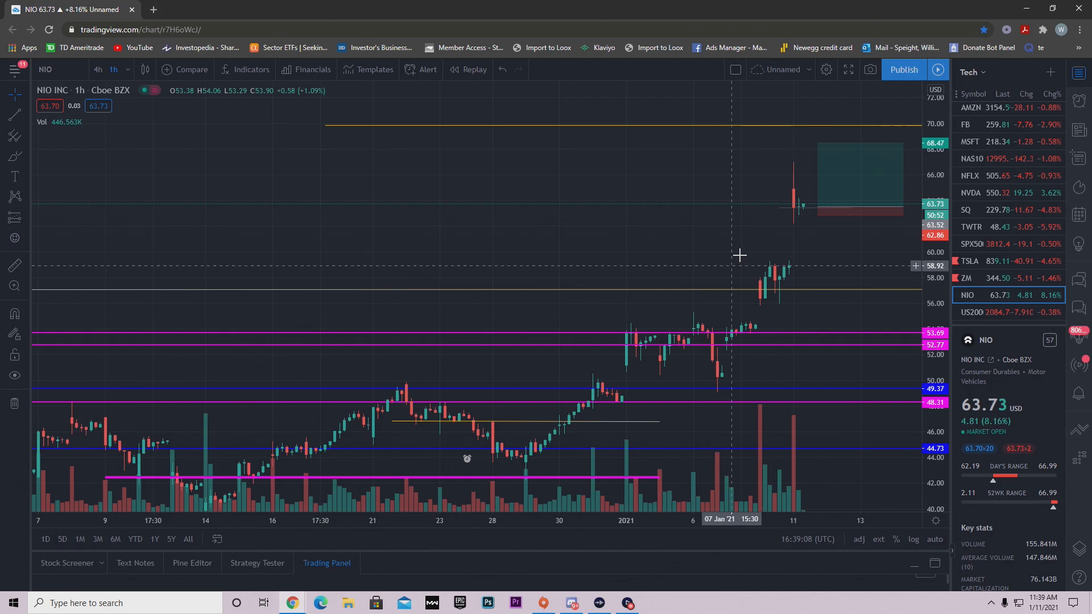
mouse_move(668, 403)
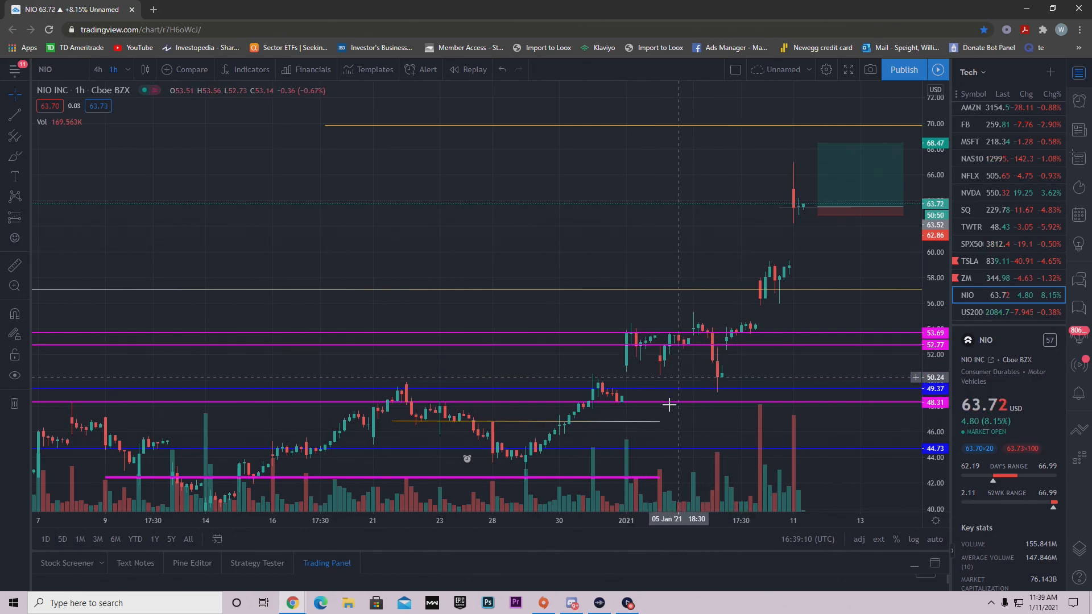
left_click_drag(669, 403, 724, 381)
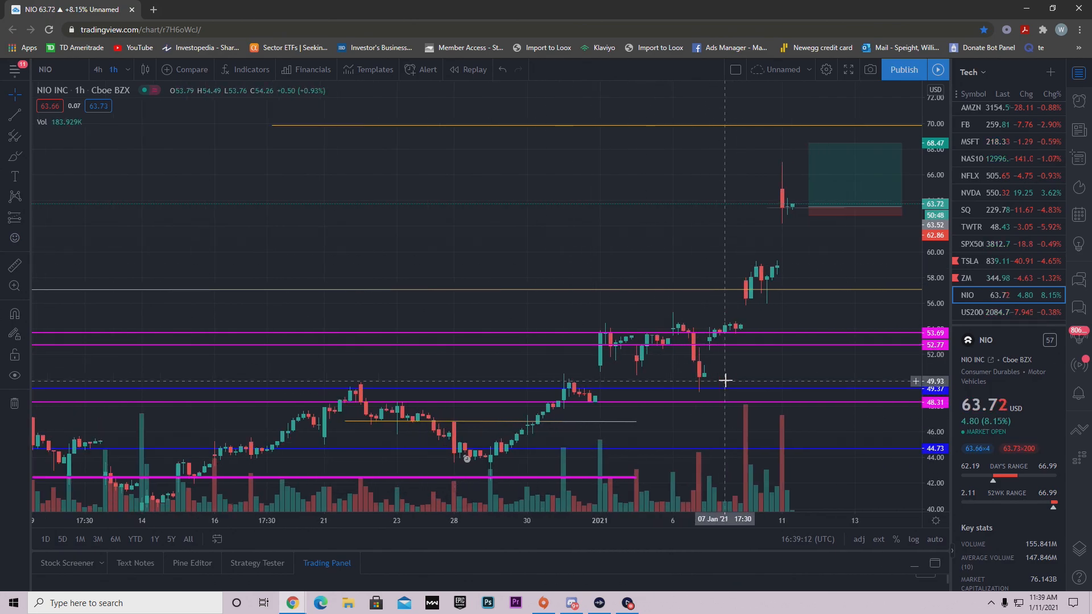
left_click_drag(724, 381, 743, 237)
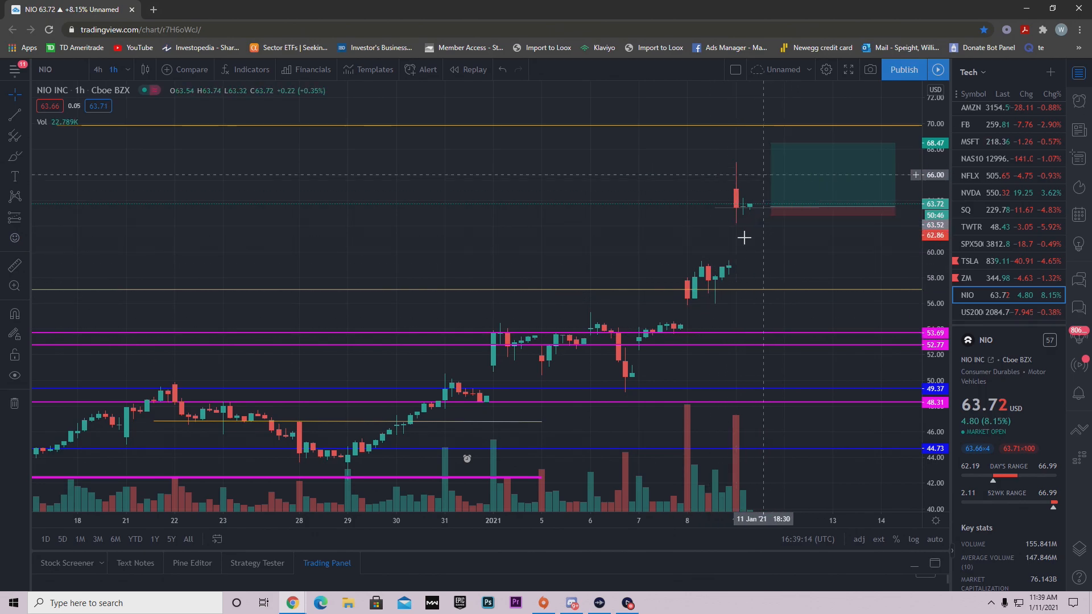
mouse_move(739, 297)
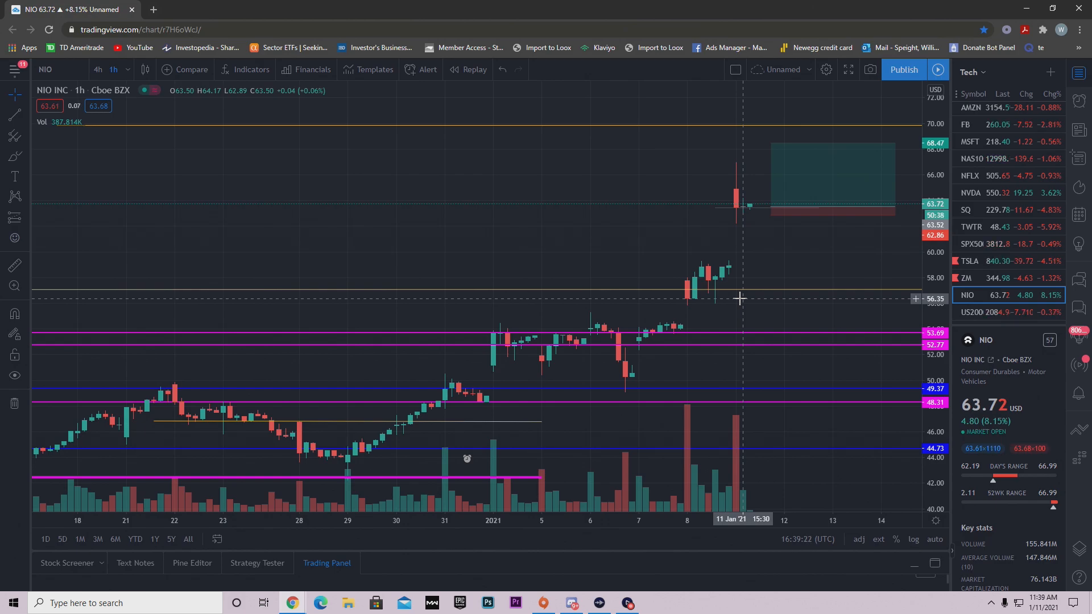
mouse_move(735, 291)
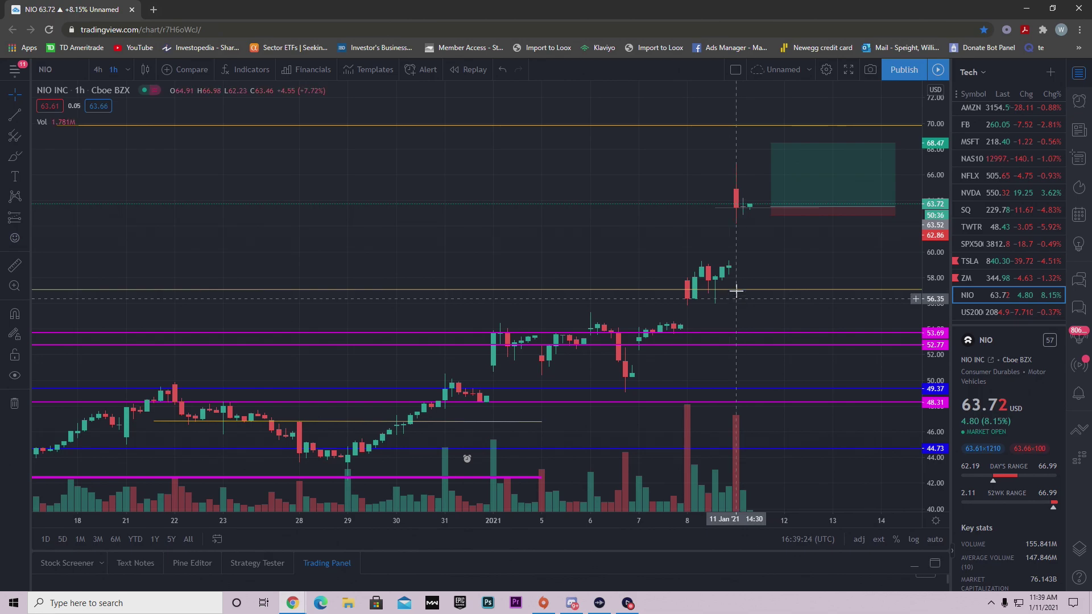
mouse_move(737, 228)
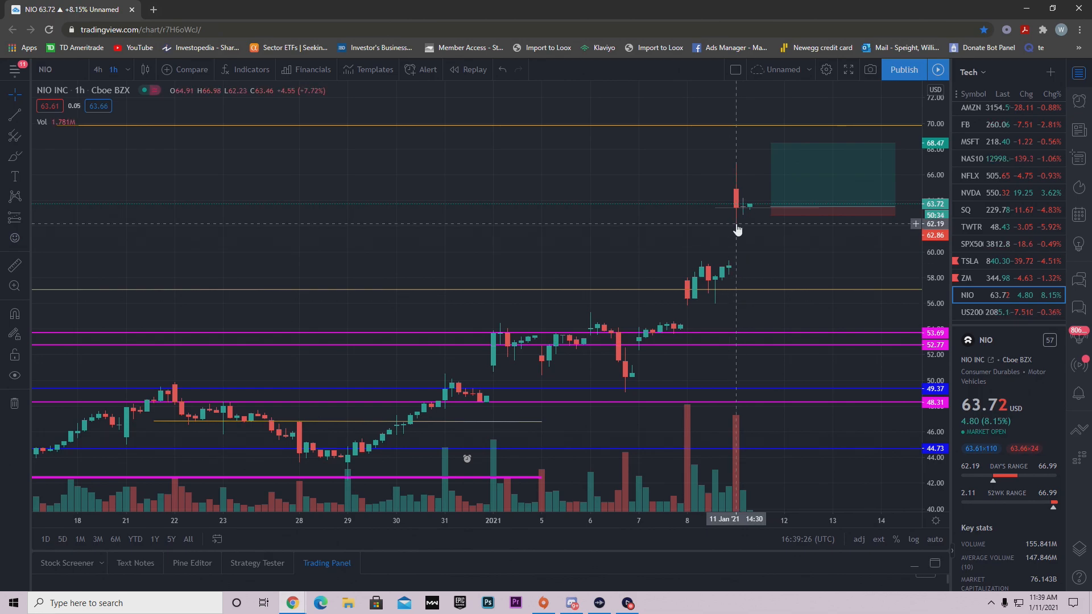
mouse_move(676, 239)
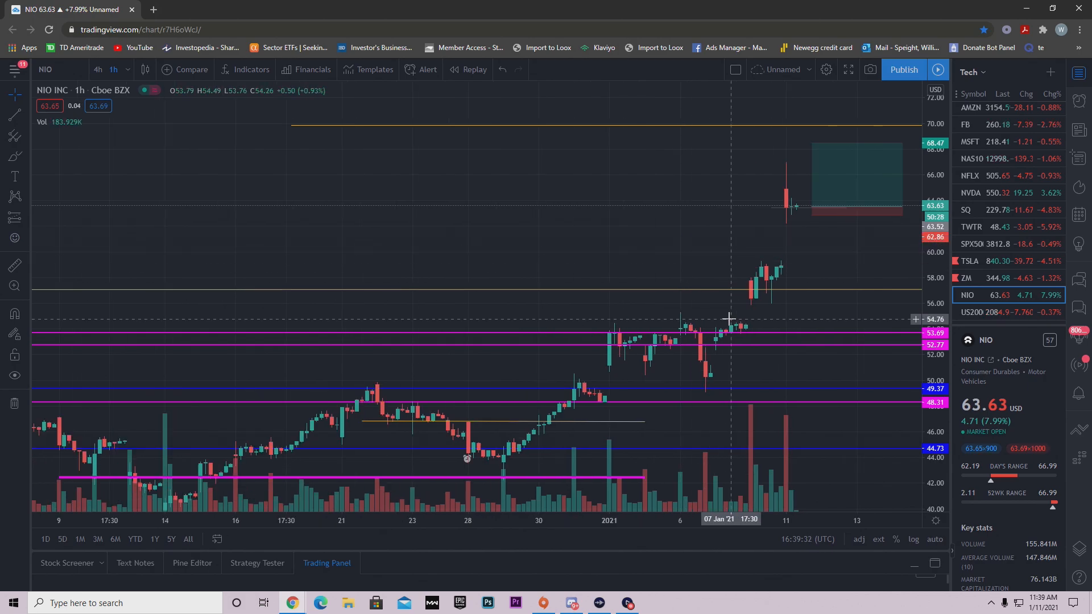
mouse_move(839, 298)
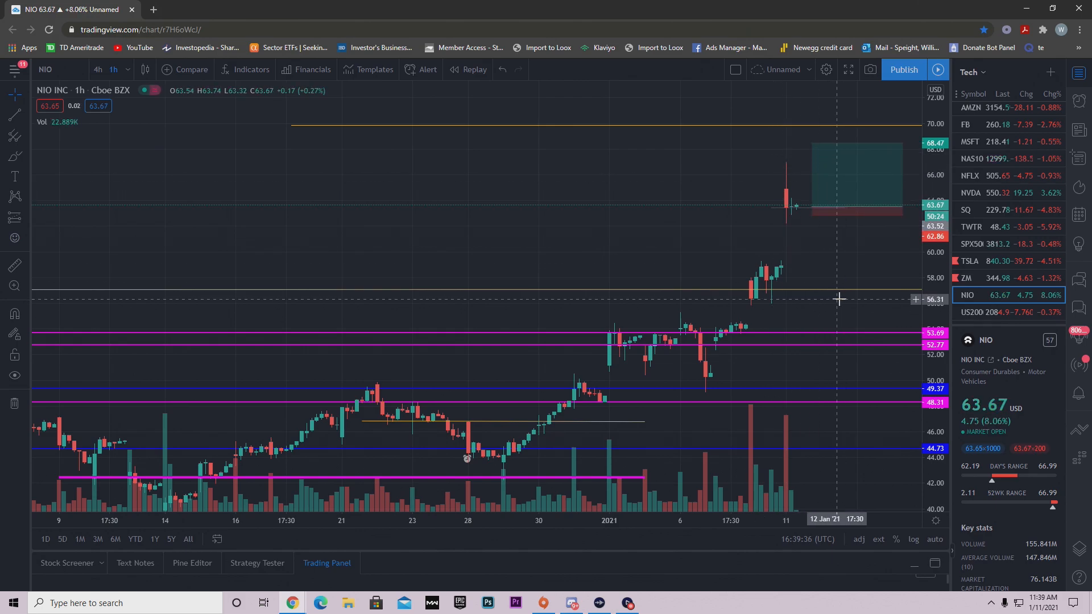
mouse_move(794, 181)
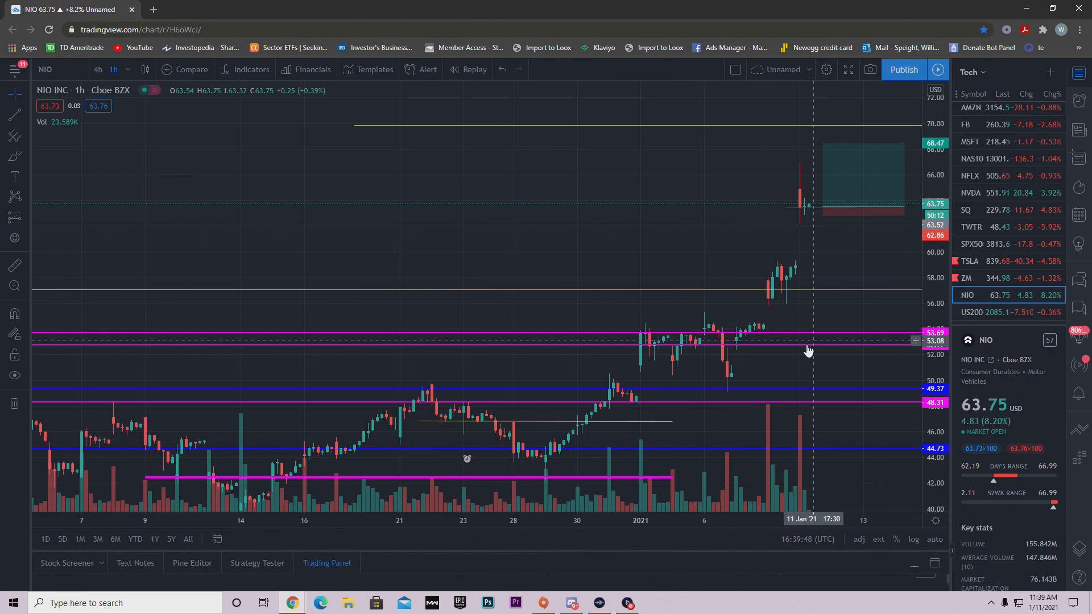
mouse_move(772, 368)
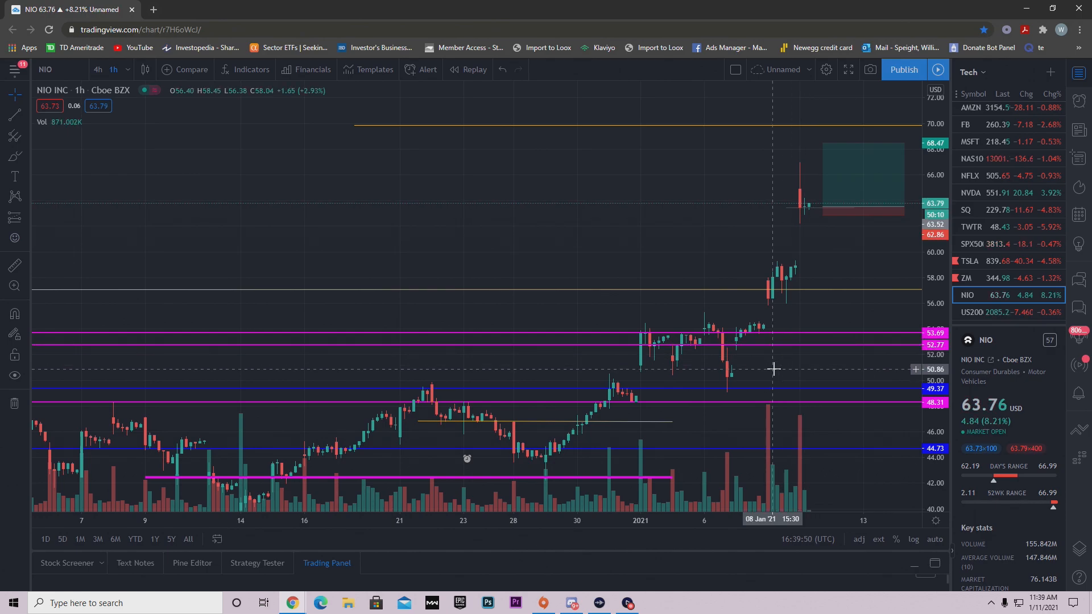
mouse_move(783, 169)
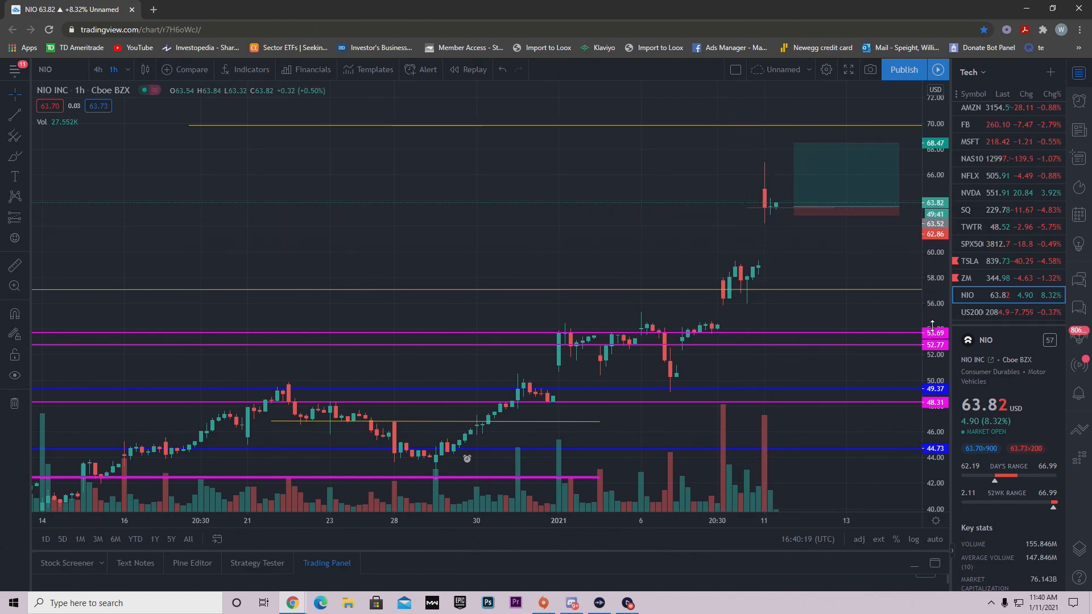
mouse_move(765, 264)
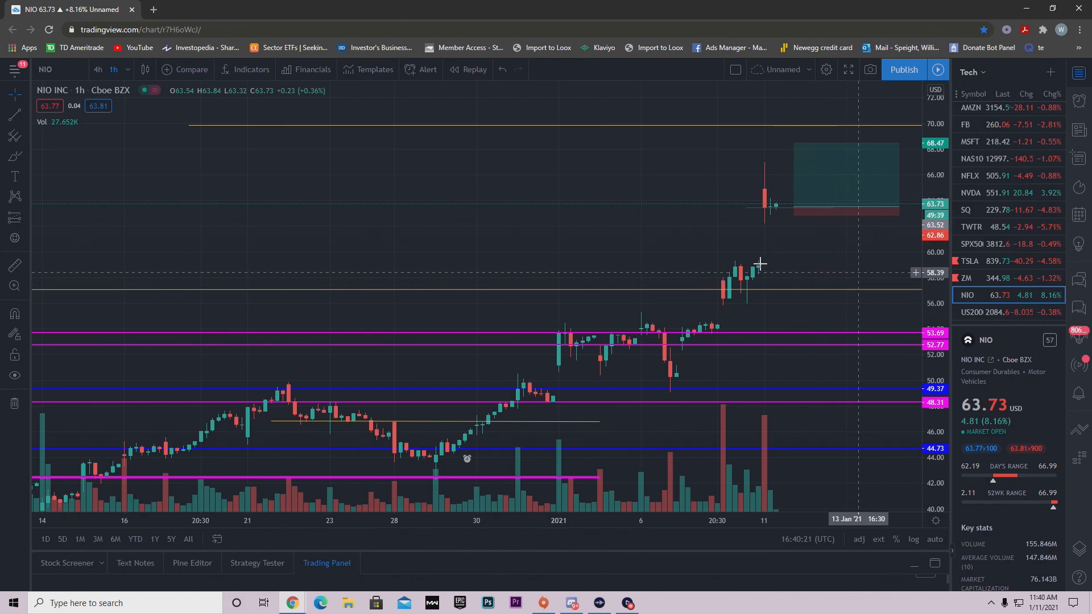
mouse_move(744, 271)
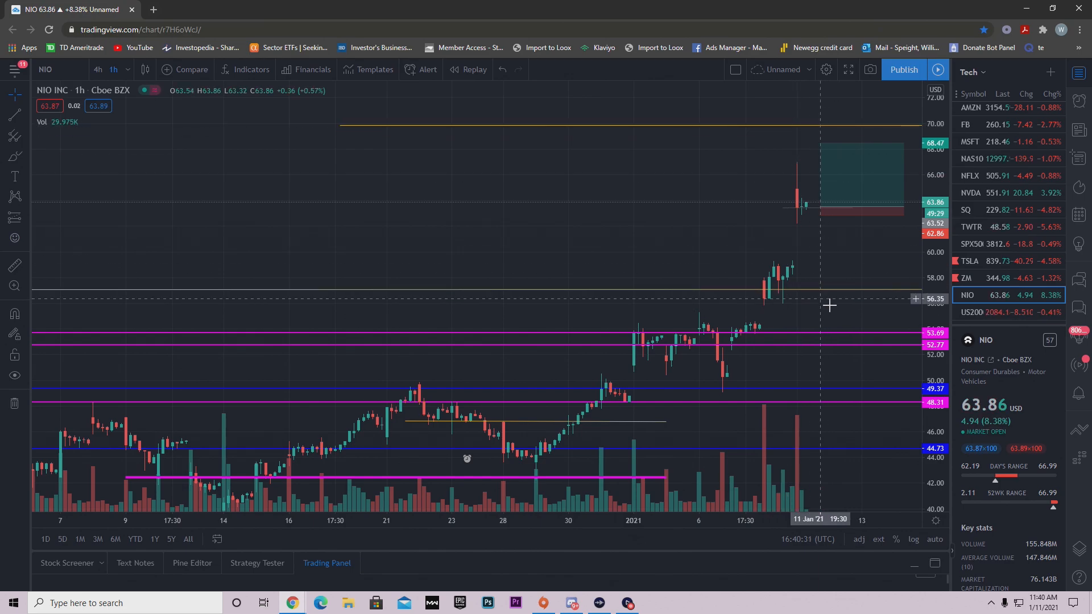
mouse_move(801, 159)
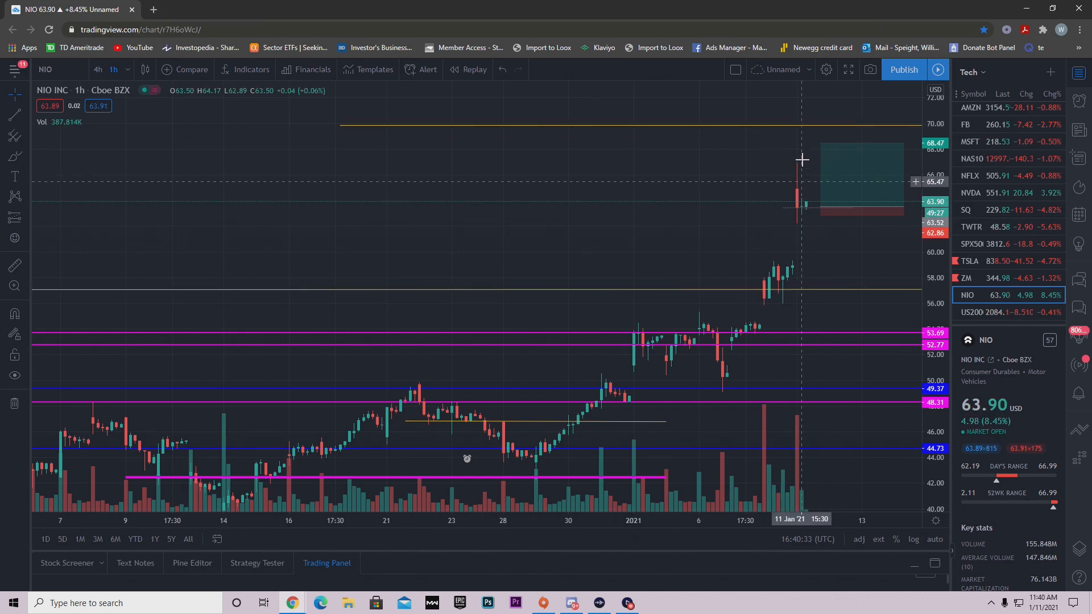
mouse_move(773, 255)
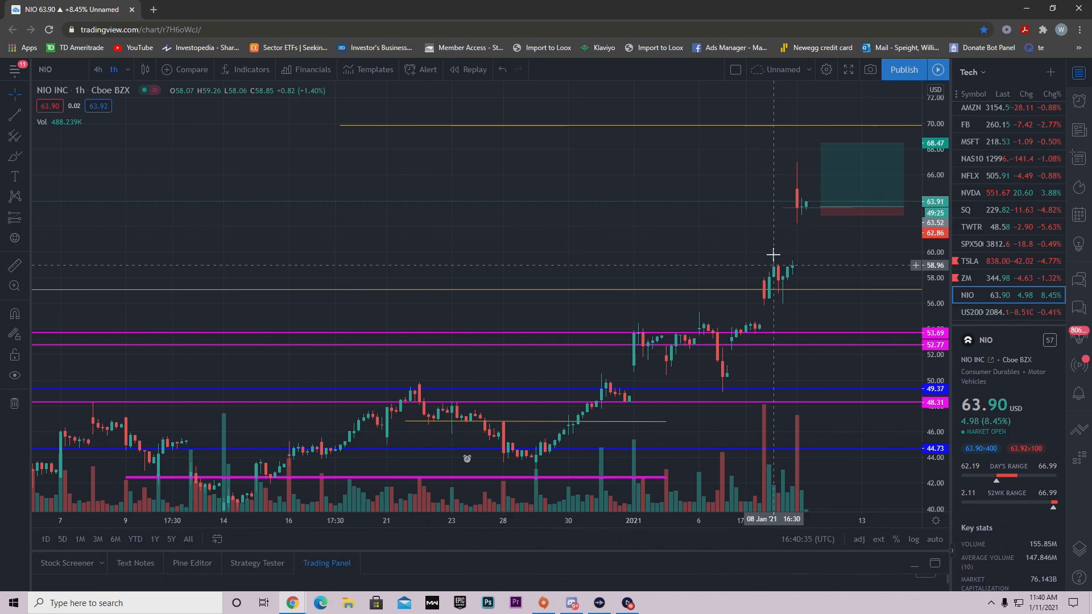
mouse_move(823, 260)
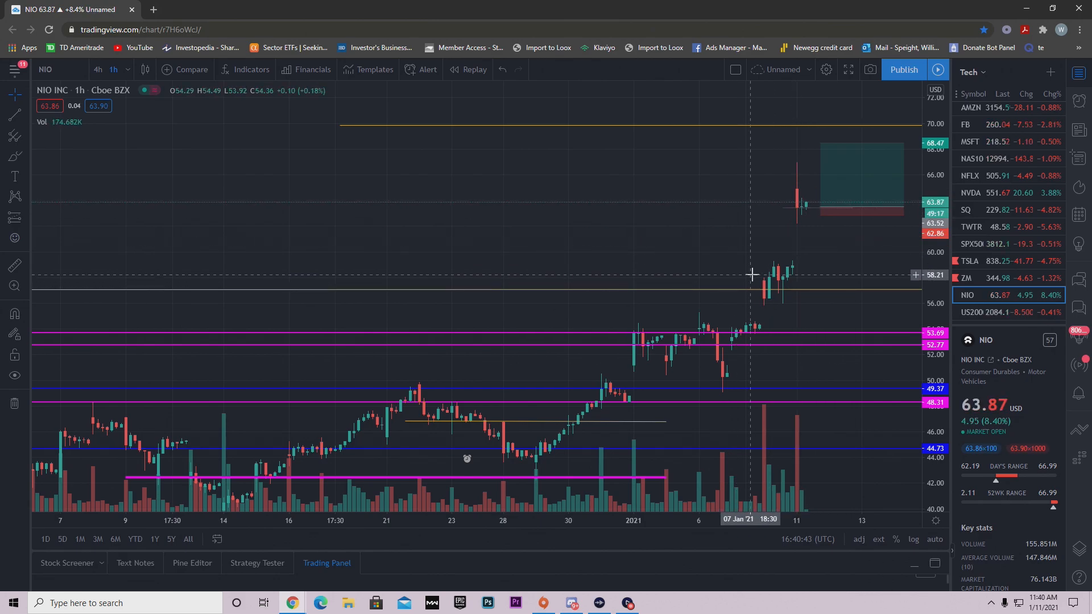
mouse_move(853, 294)
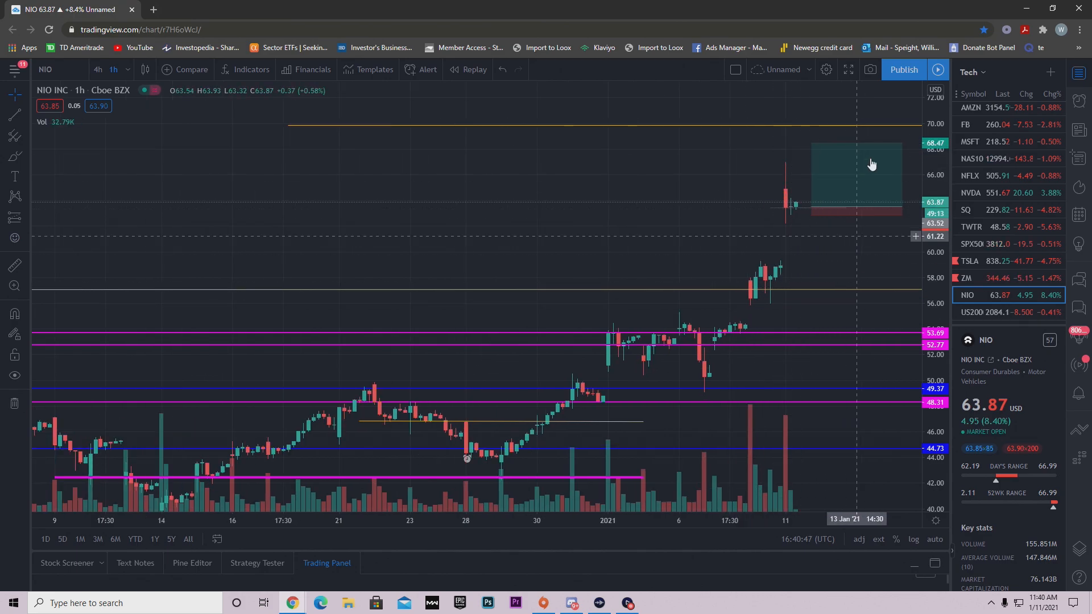
mouse_move(857, 295)
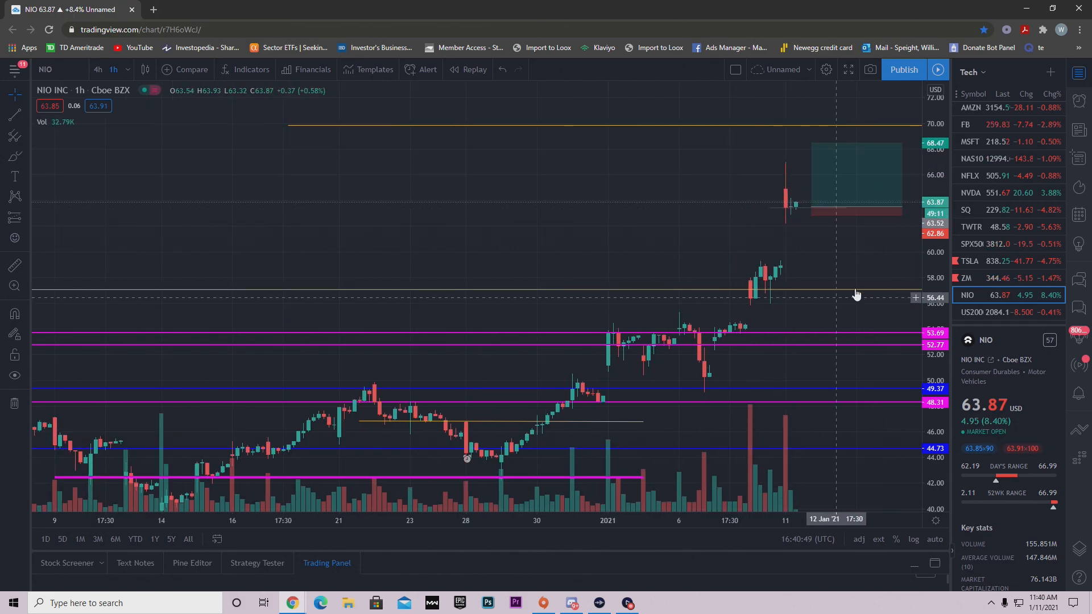
mouse_move(794, 219)
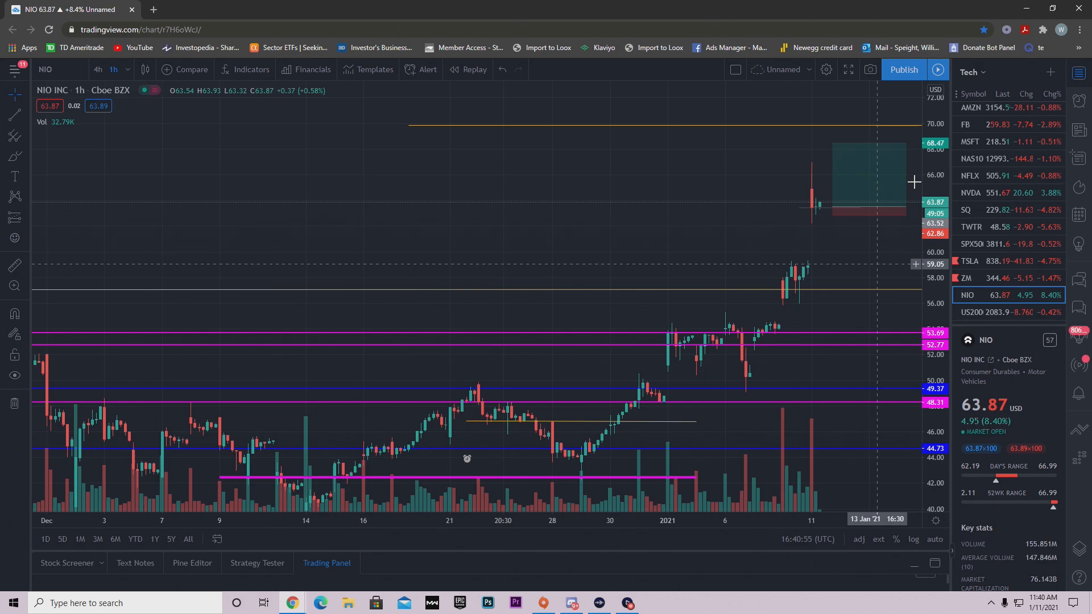
mouse_move(826, 243)
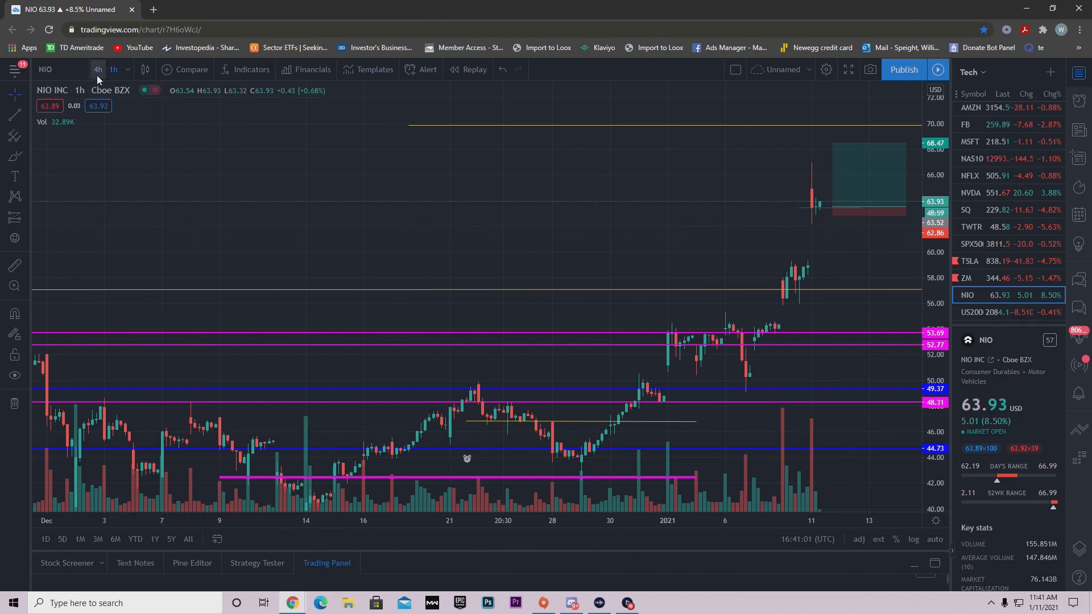
- Switch the NIO chart from 1h to 4h candles, keeping all drawings
left_click(98, 70)
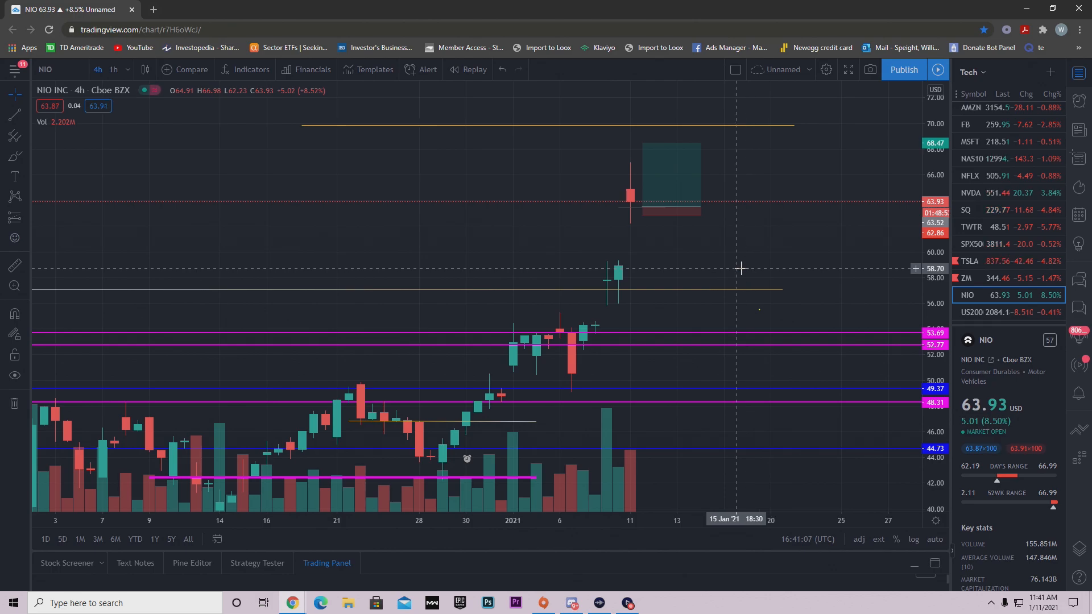
mouse_move(812, 284)
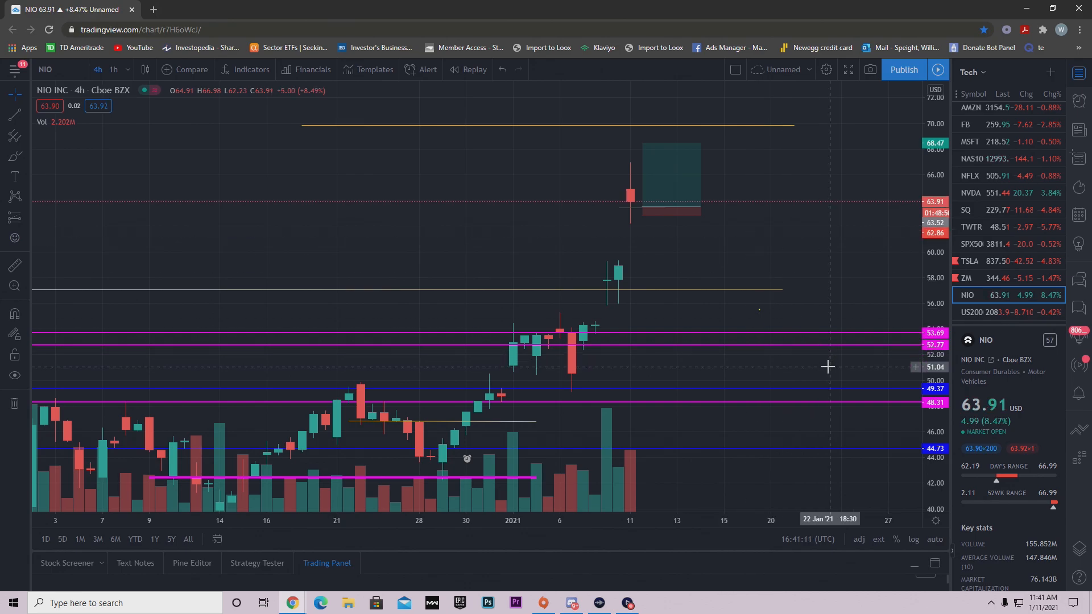
mouse_move(678, 223)
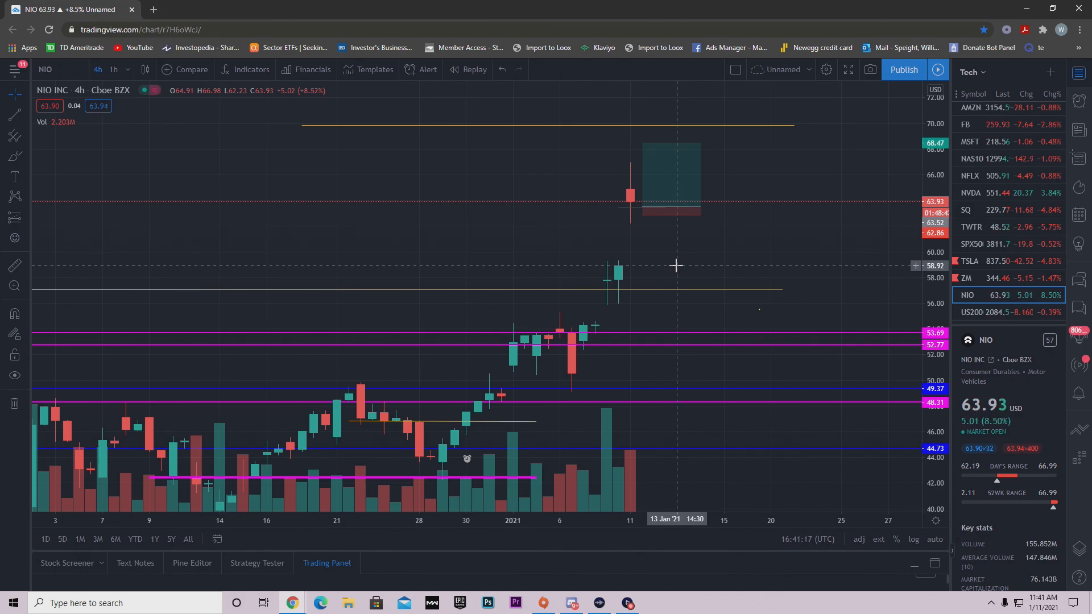
mouse_move(735, 273)
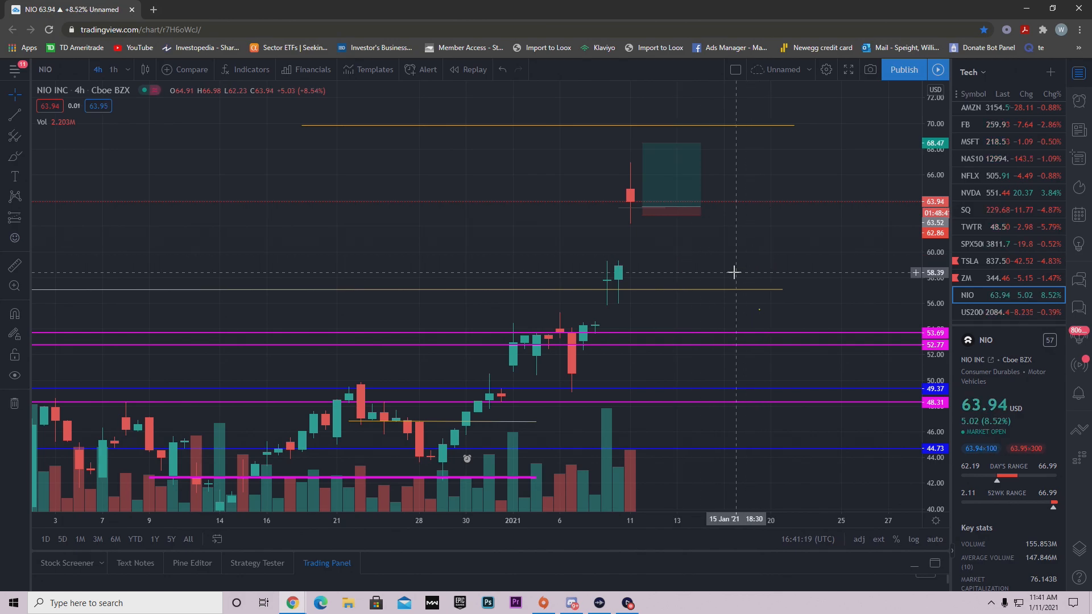
mouse_move(681, 306)
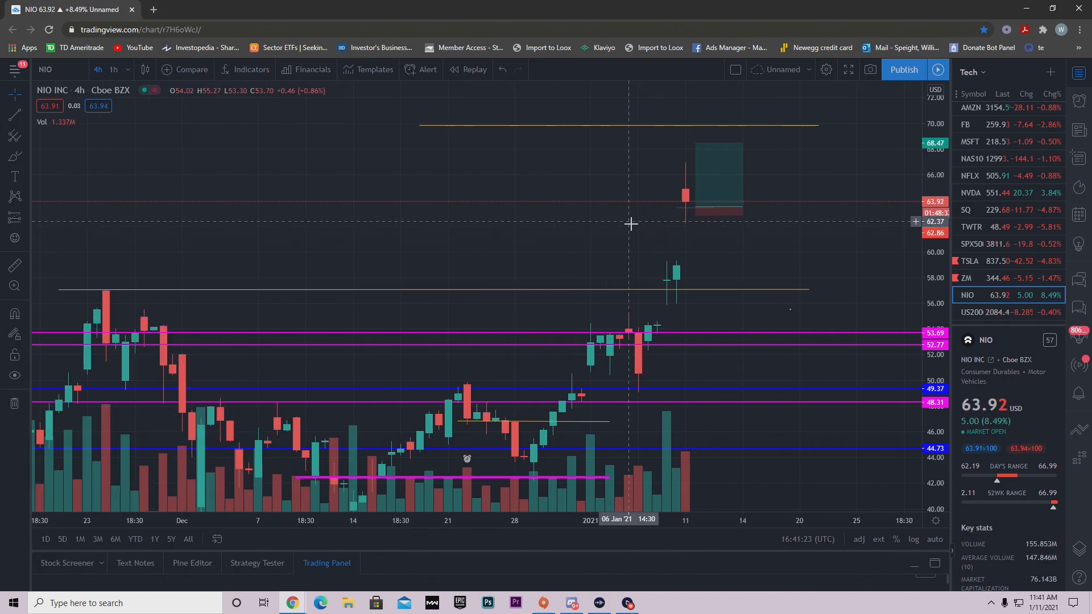
mouse_move(634, 323)
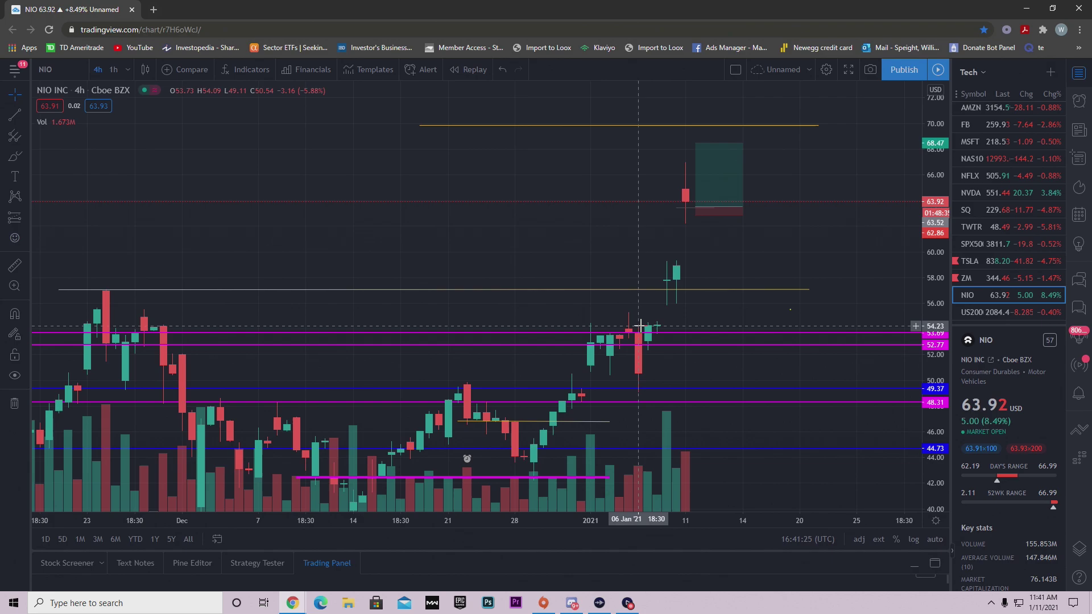
mouse_move(668, 289)
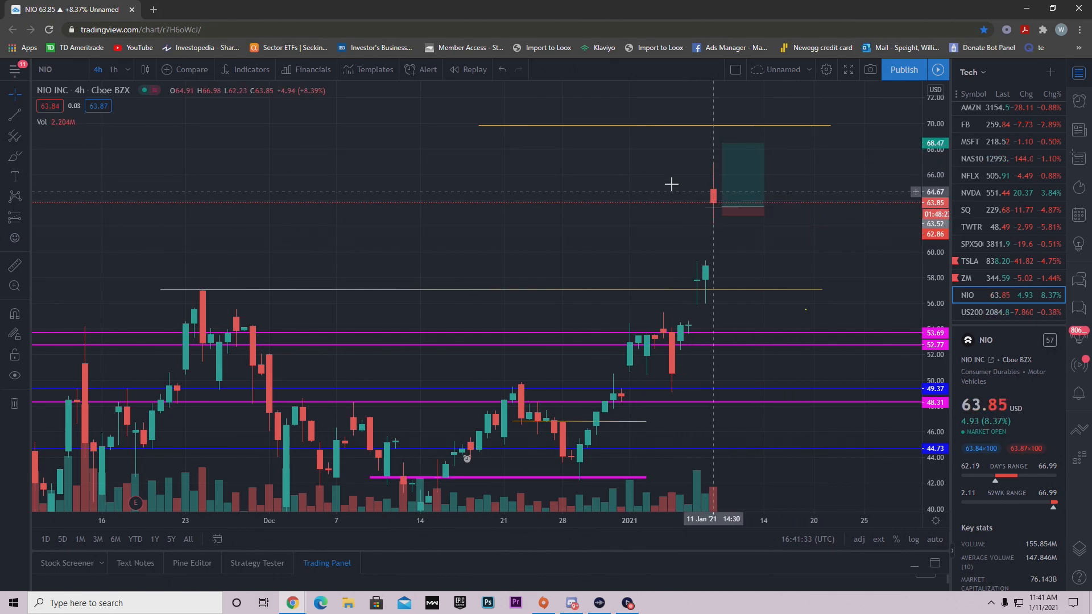
mouse_move(778, 371)
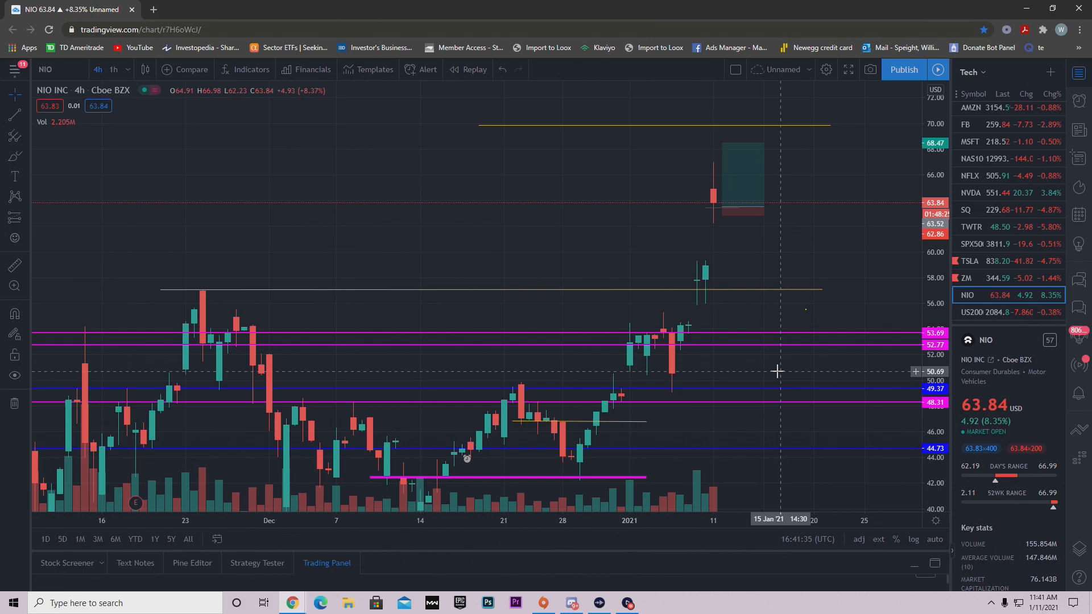
mouse_move(826, 204)
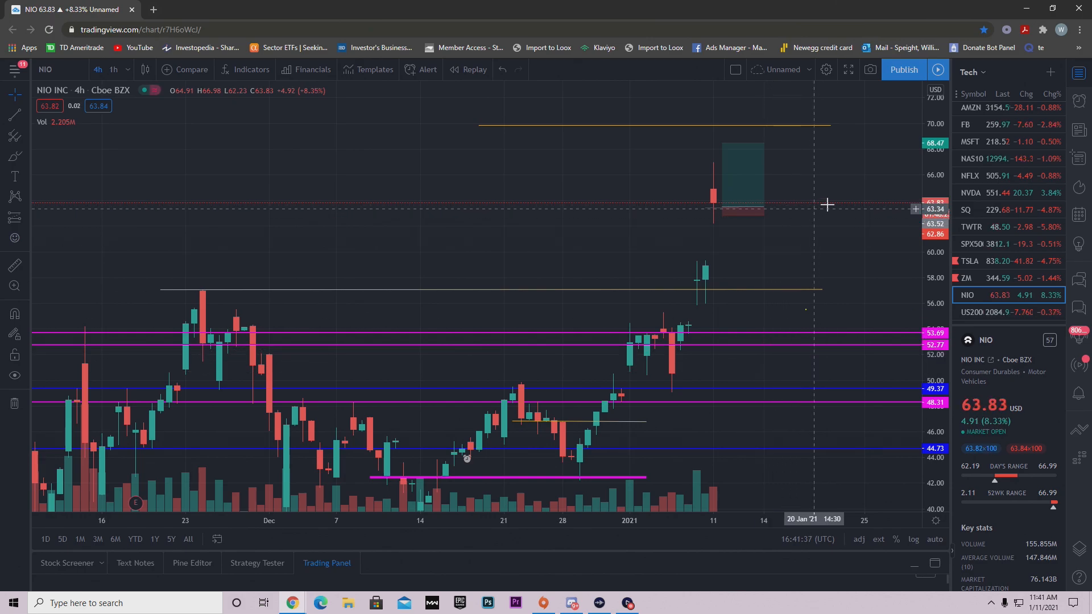